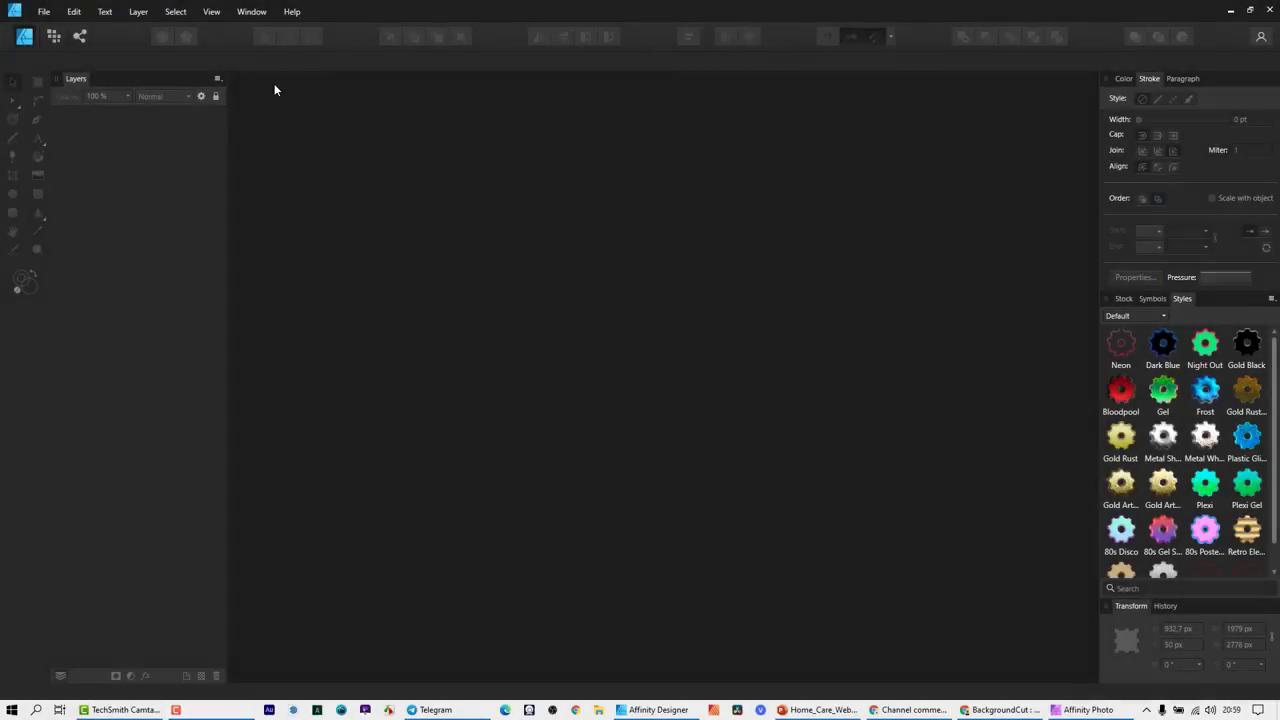
# Bring up the File commands, dismiss them, then show them again ready to open an image.
pyautogui.click(42, 12)
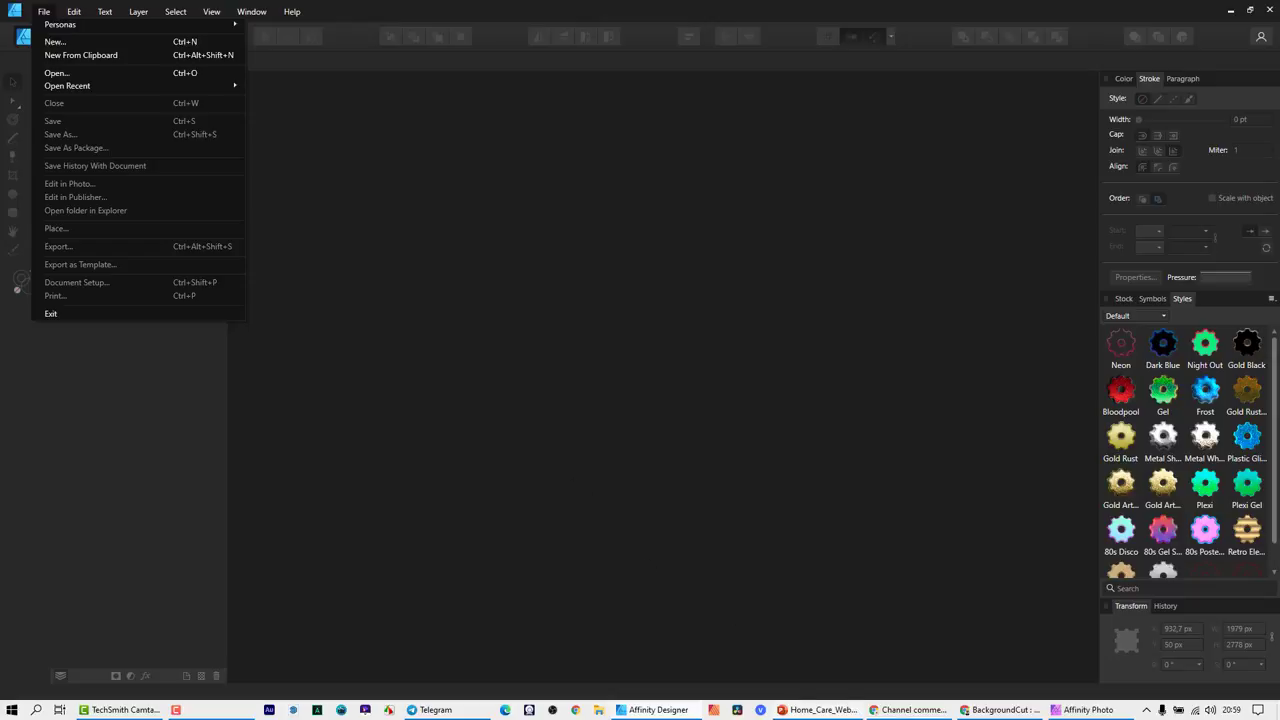
pyautogui.click(924, 708)
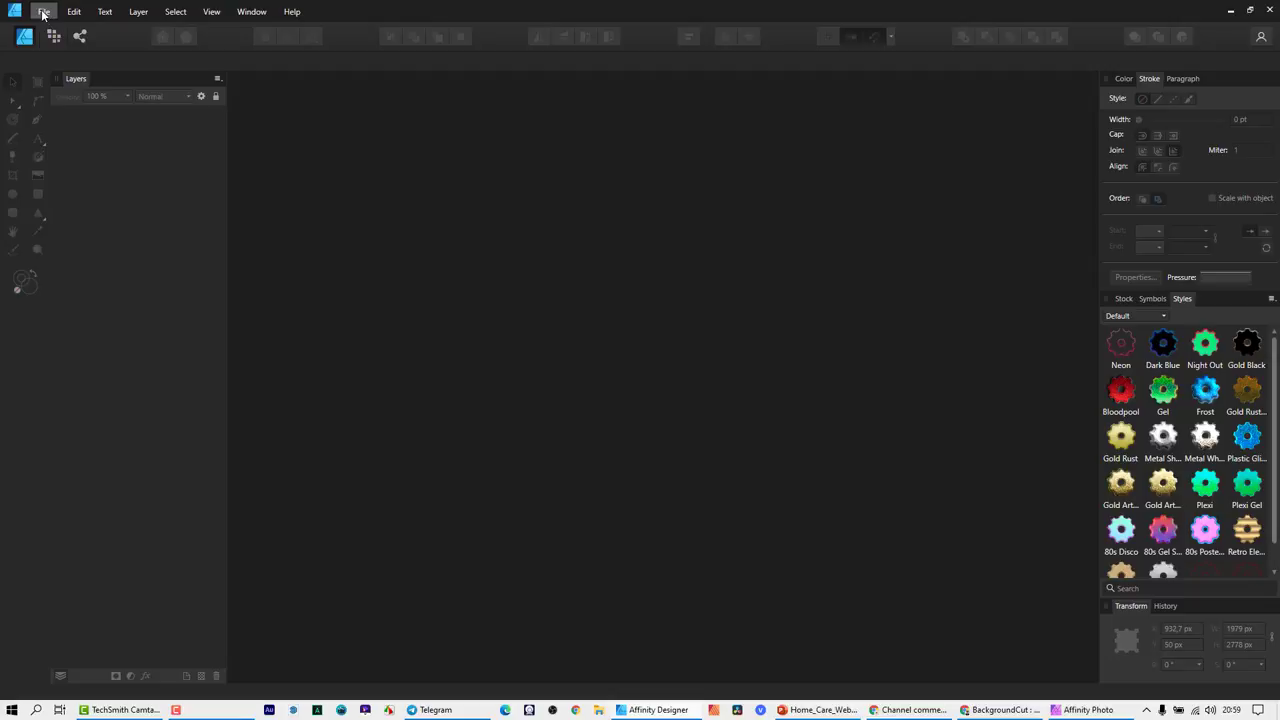
pyautogui.click(44, 12)
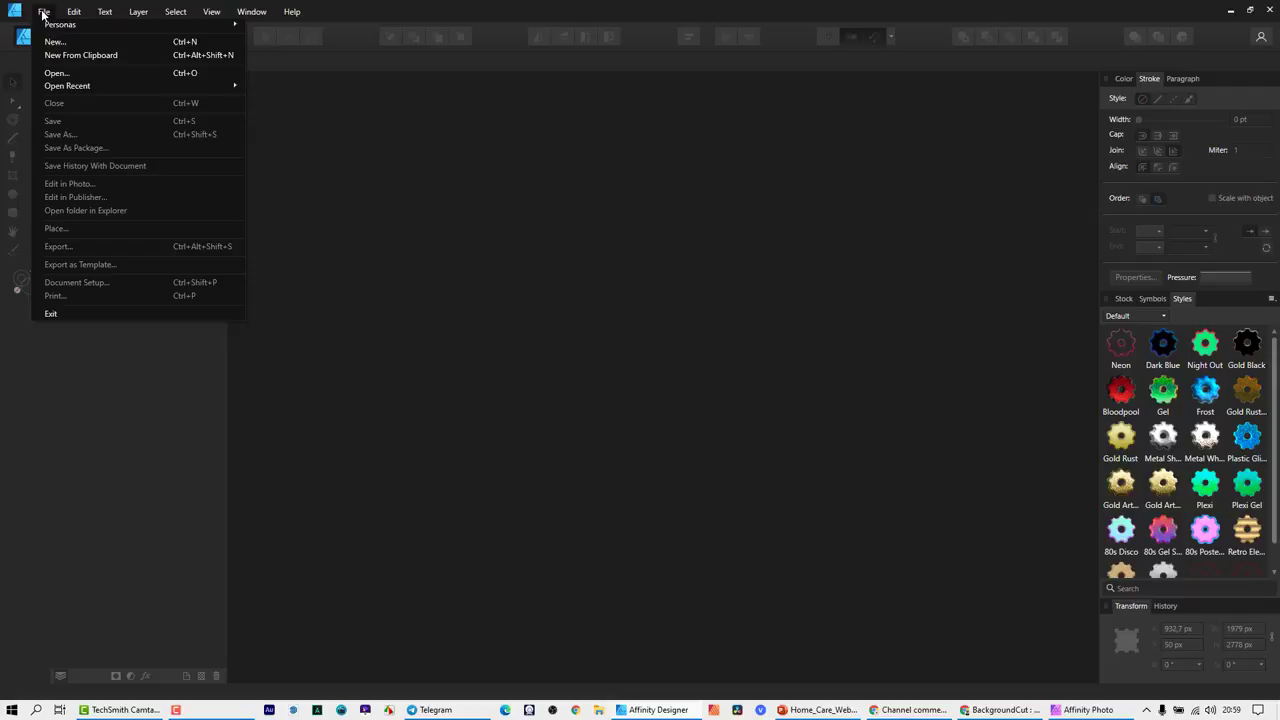
pyautogui.moveTo(60, 20)
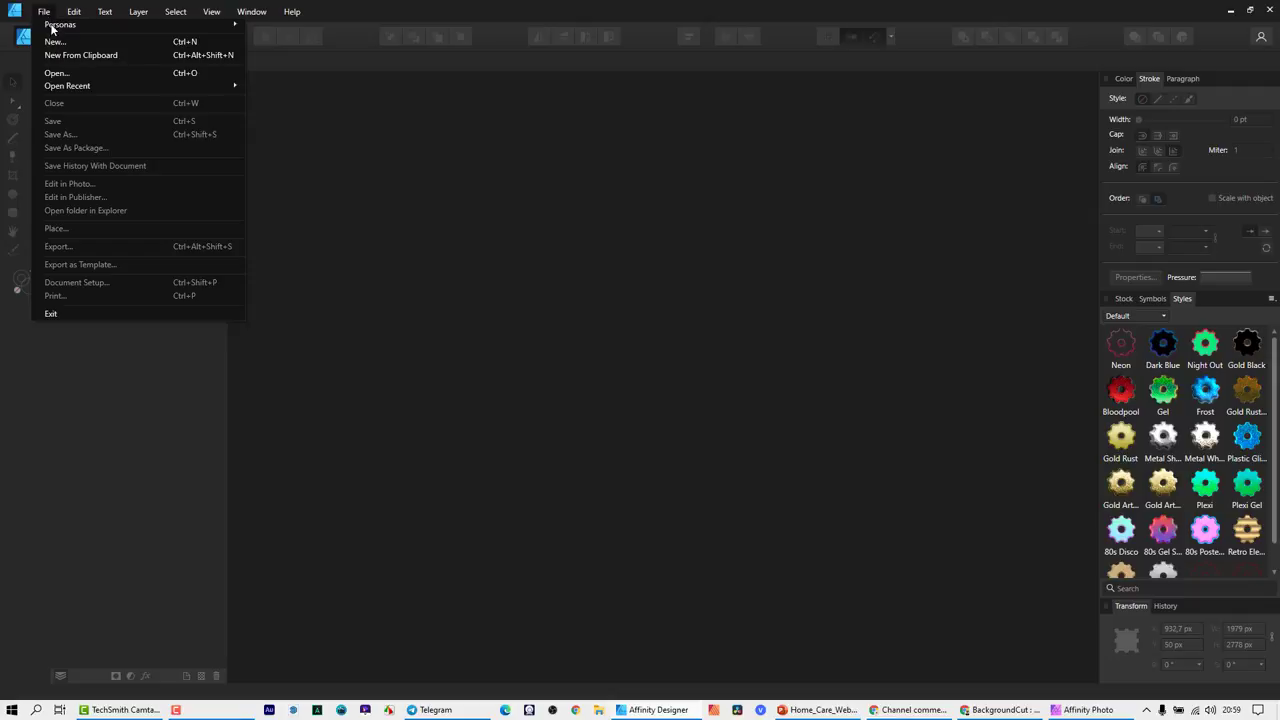
pyautogui.moveTo(76, 74)
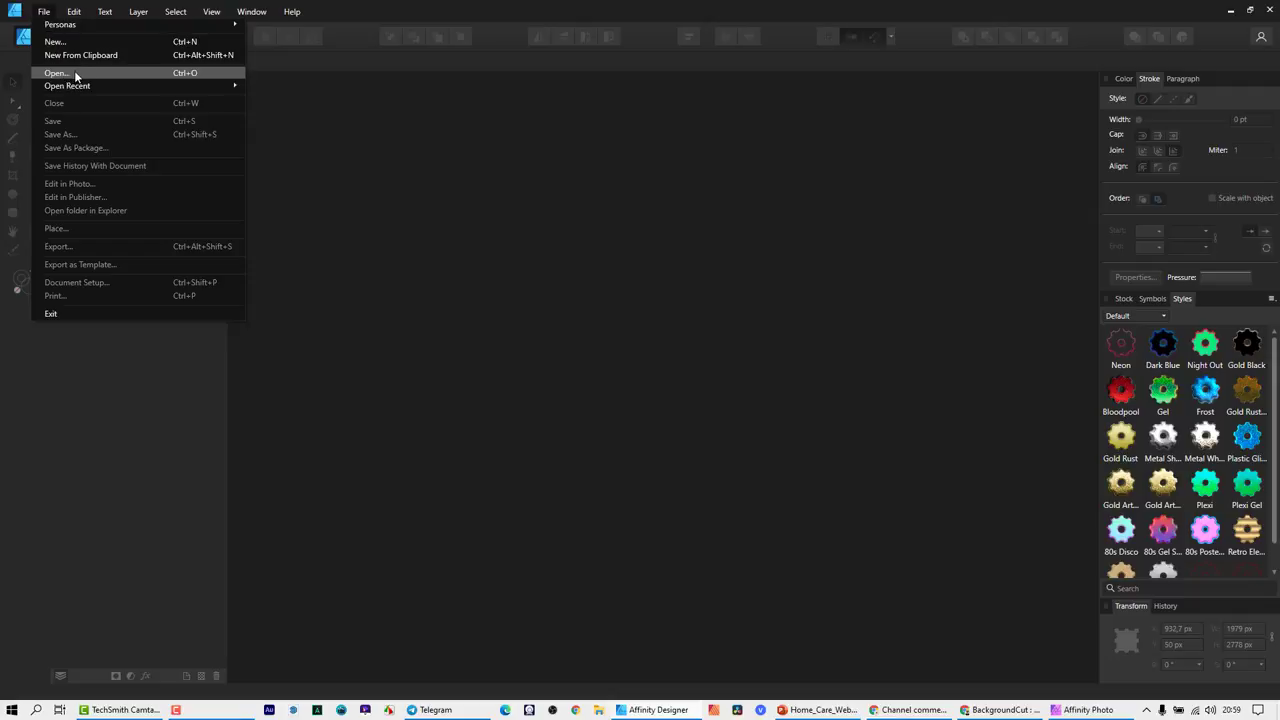
# Open the photo of the laughing curly-haired woman from the Downloads folder.
pyautogui.click(52, 72)
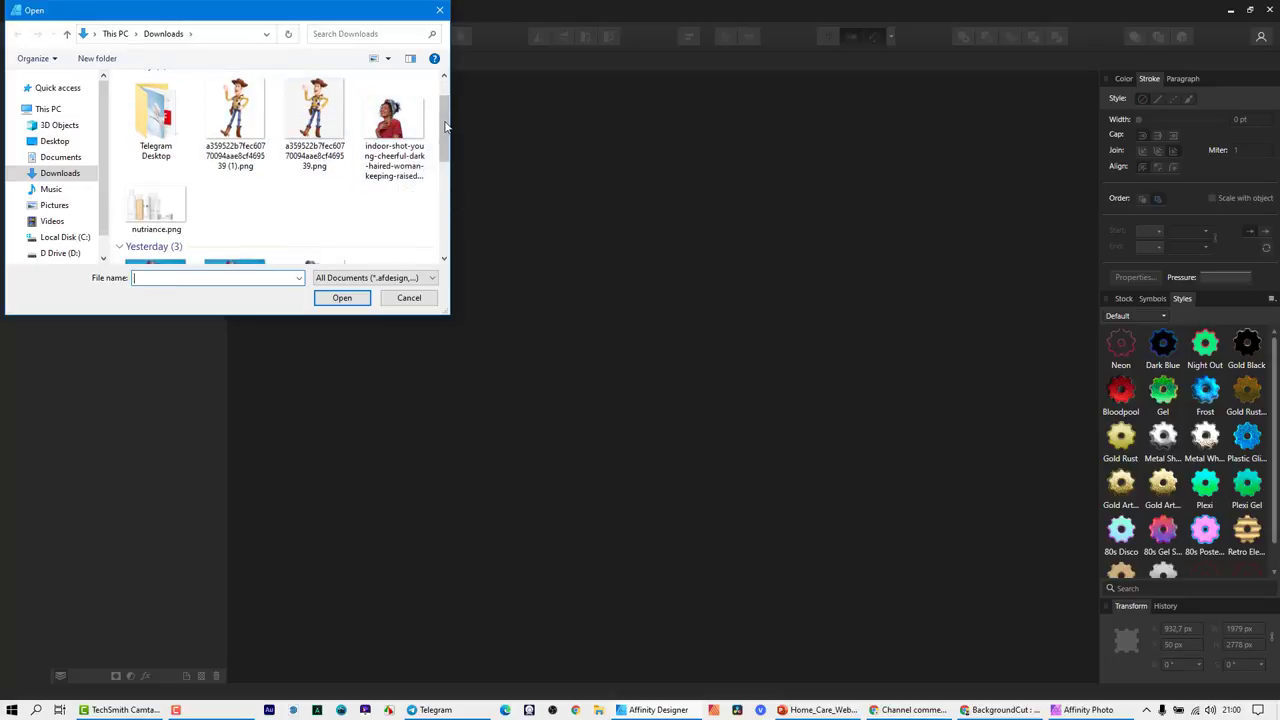
pyautogui.scroll(-3)
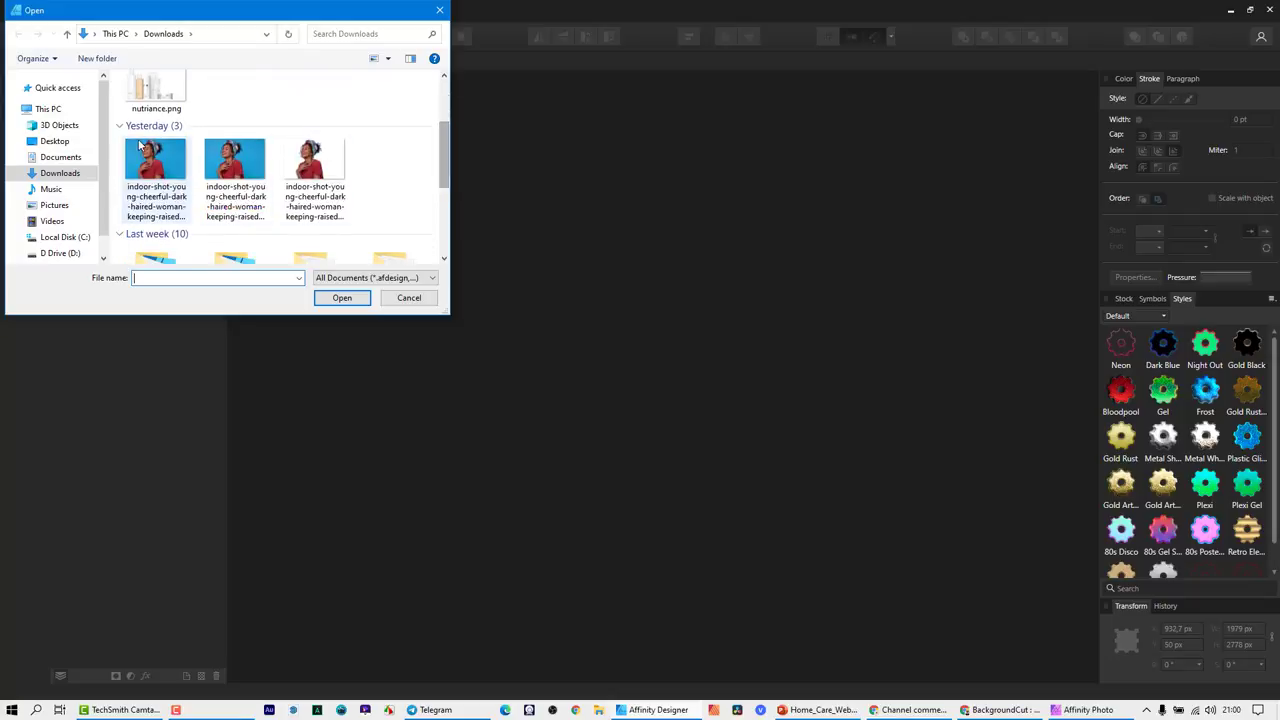
pyautogui.click(342, 296)
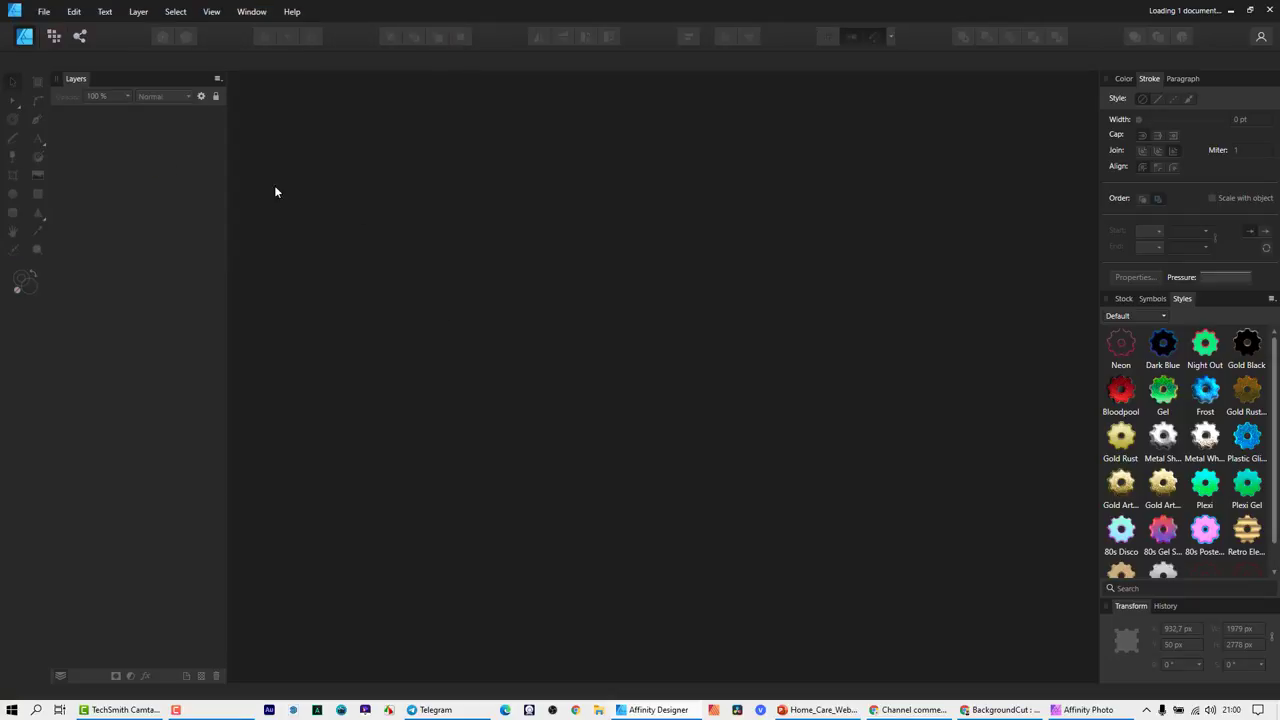
pyautogui.moveTo(584, 282)
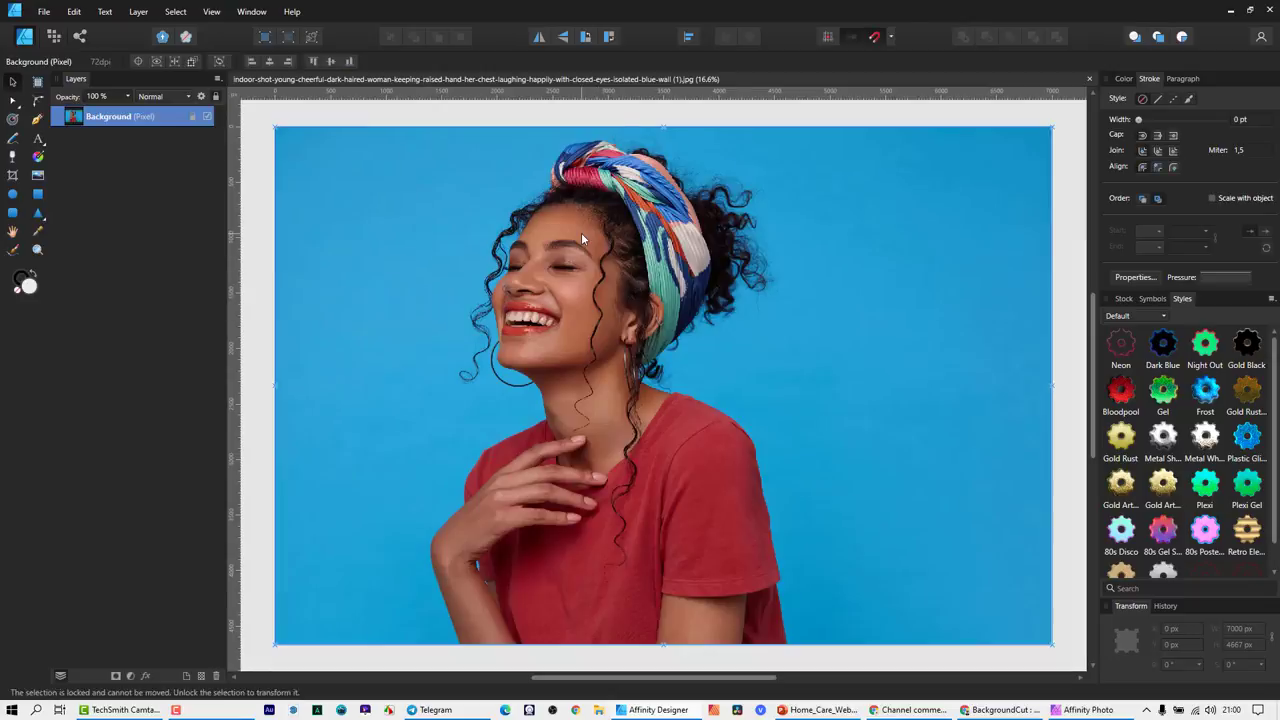
pyautogui.moveTo(714, 324)
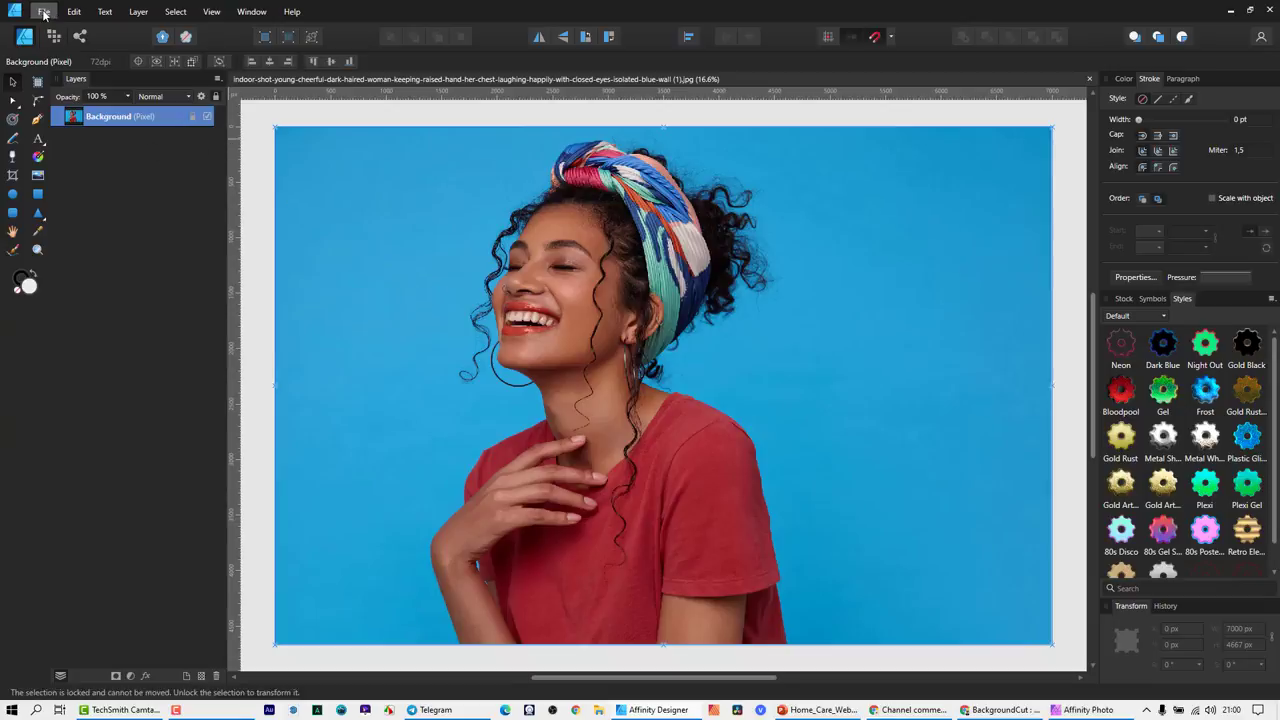
pyautogui.moveTo(772, 608)
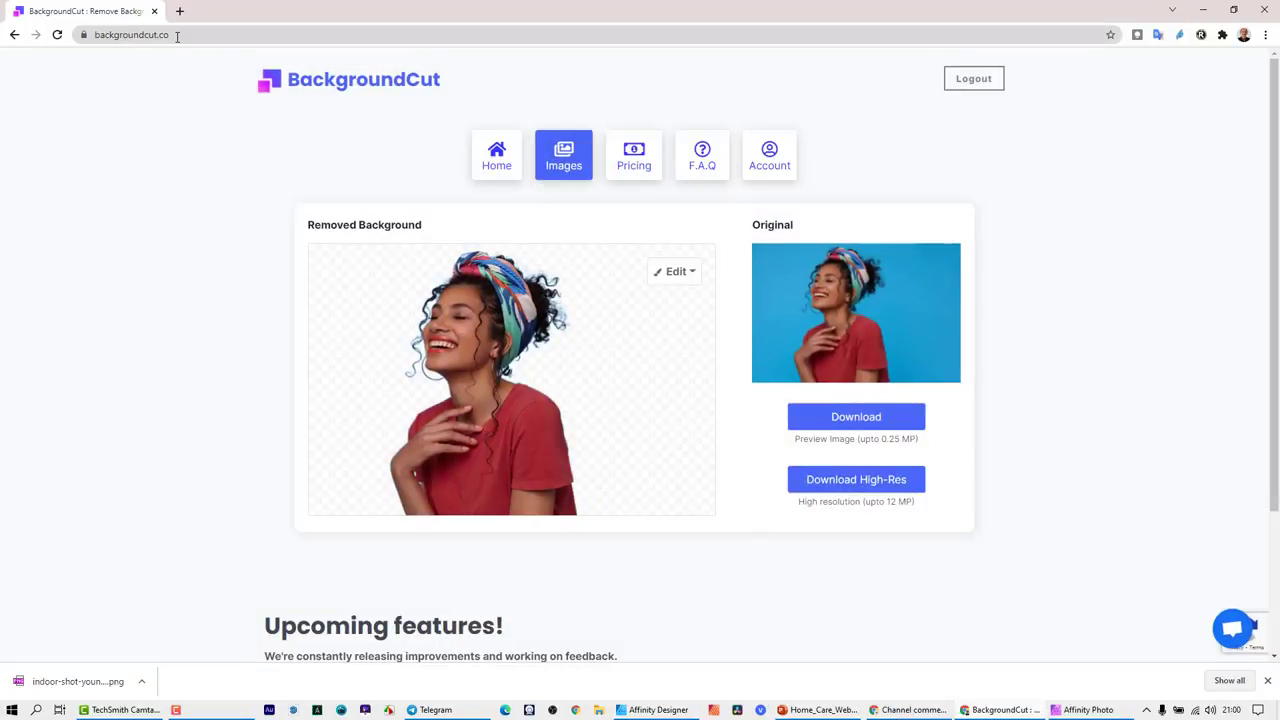
pyautogui.click(136, 36)
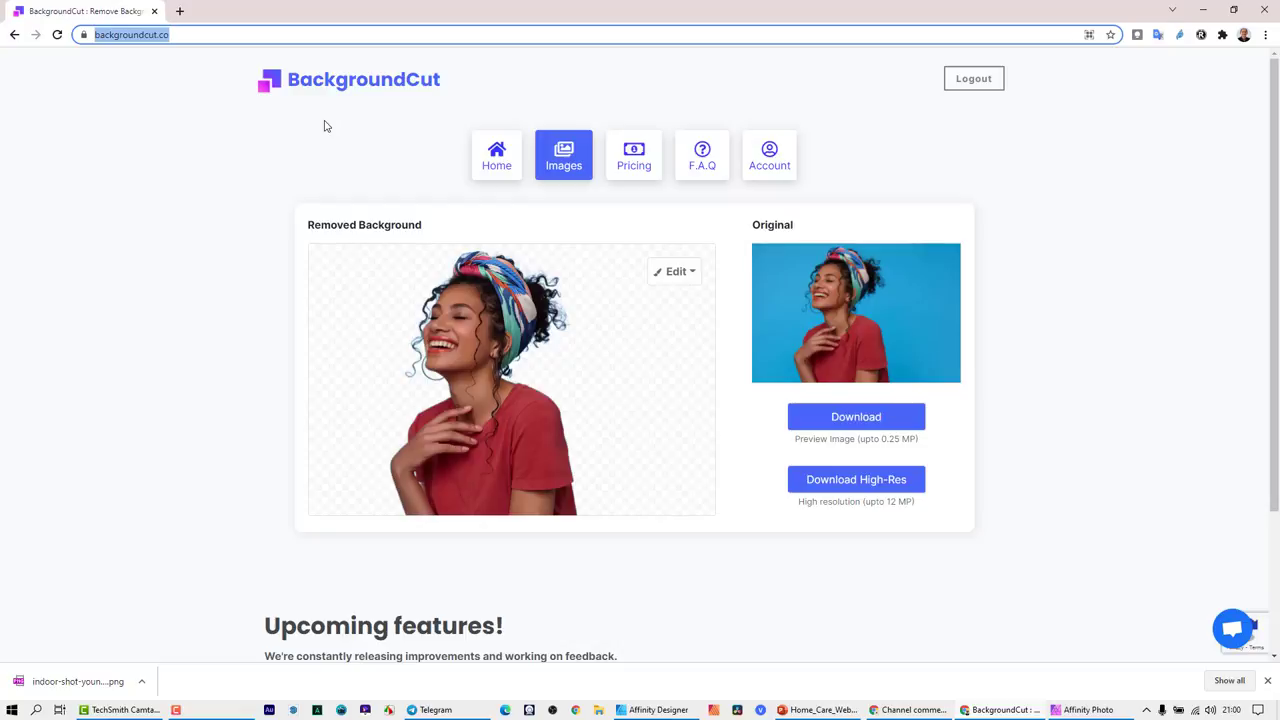
pyautogui.moveTo(844, 30)
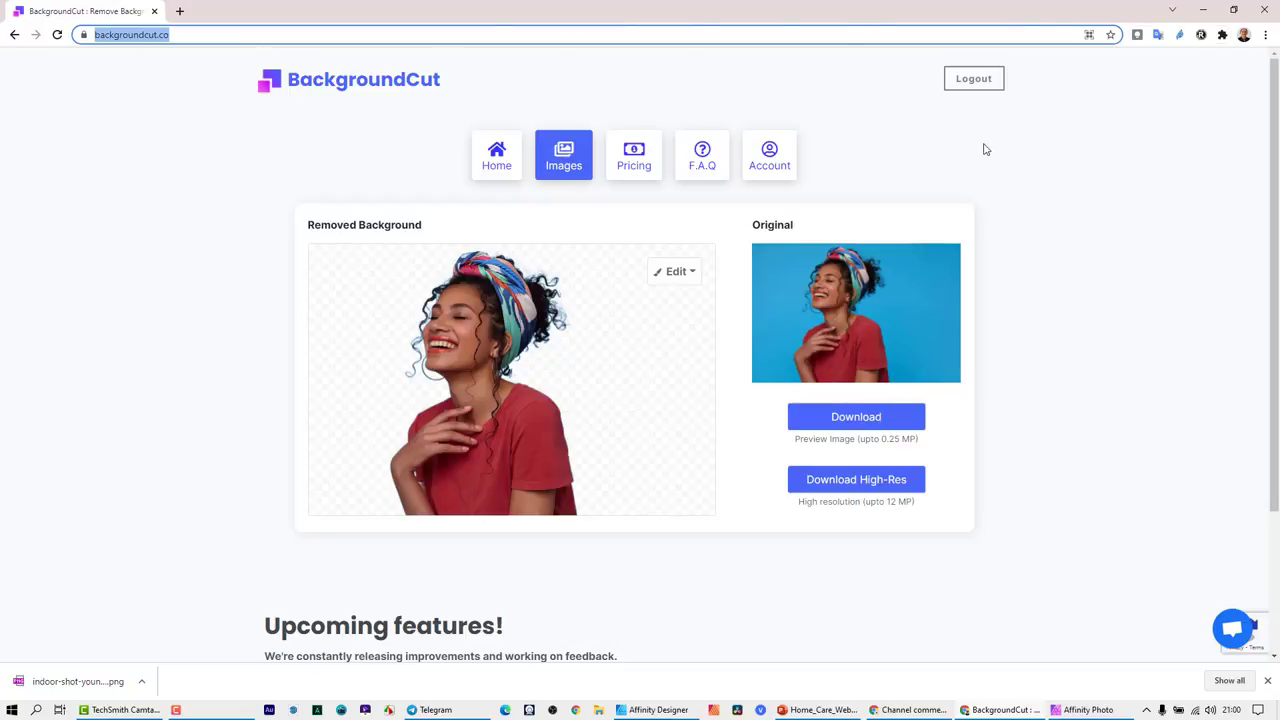
pyautogui.moveTo(398, 310)
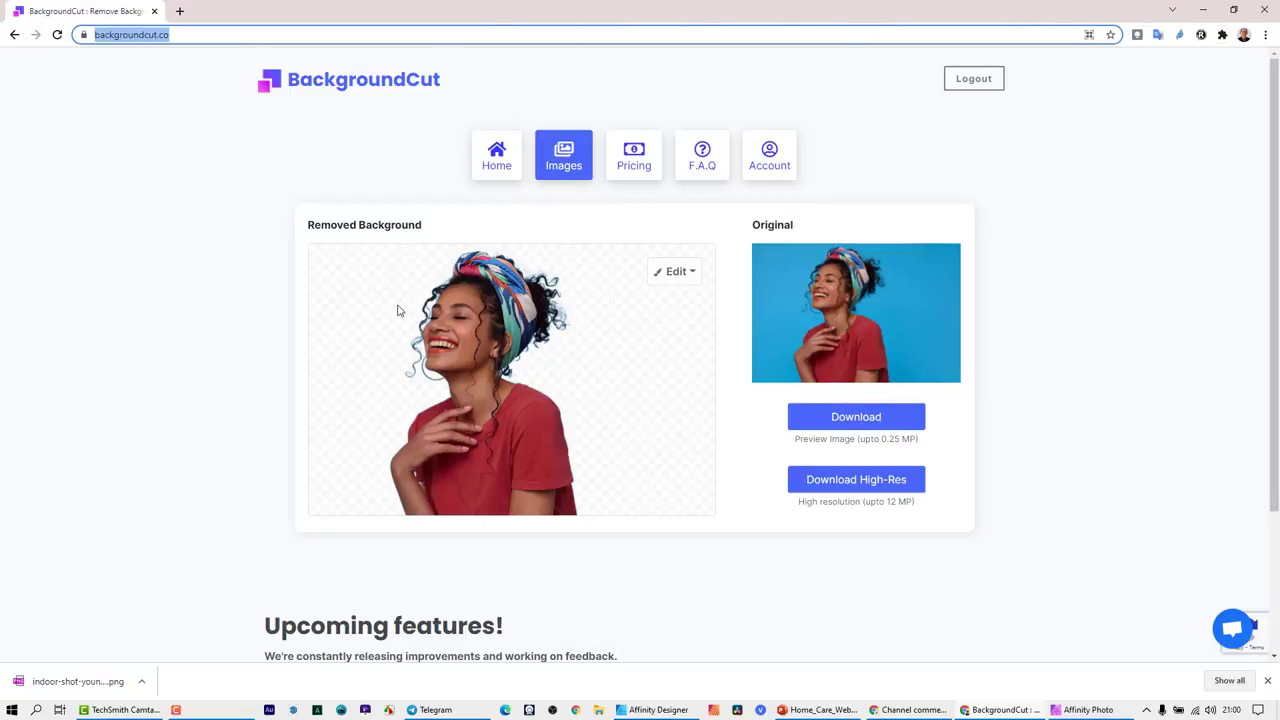
pyautogui.moveTo(448, 198)
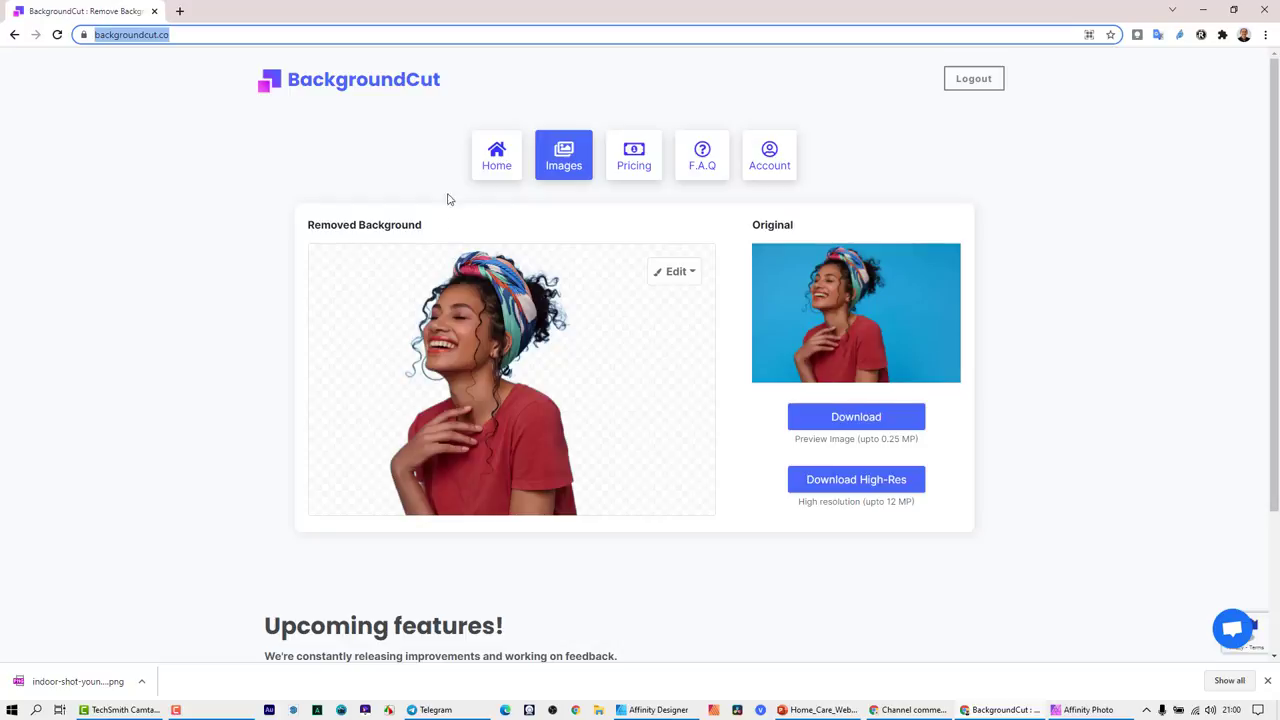
pyautogui.moveTo(220, 104)
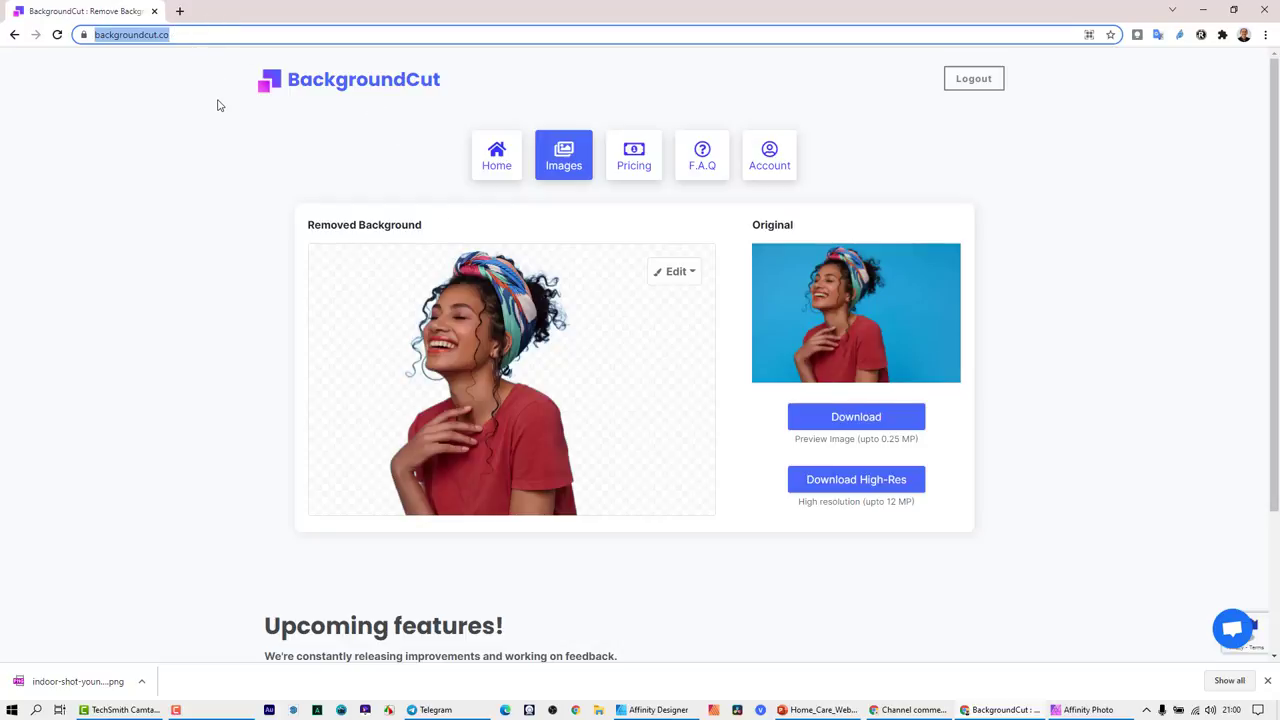
pyautogui.moveTo(296, 136)
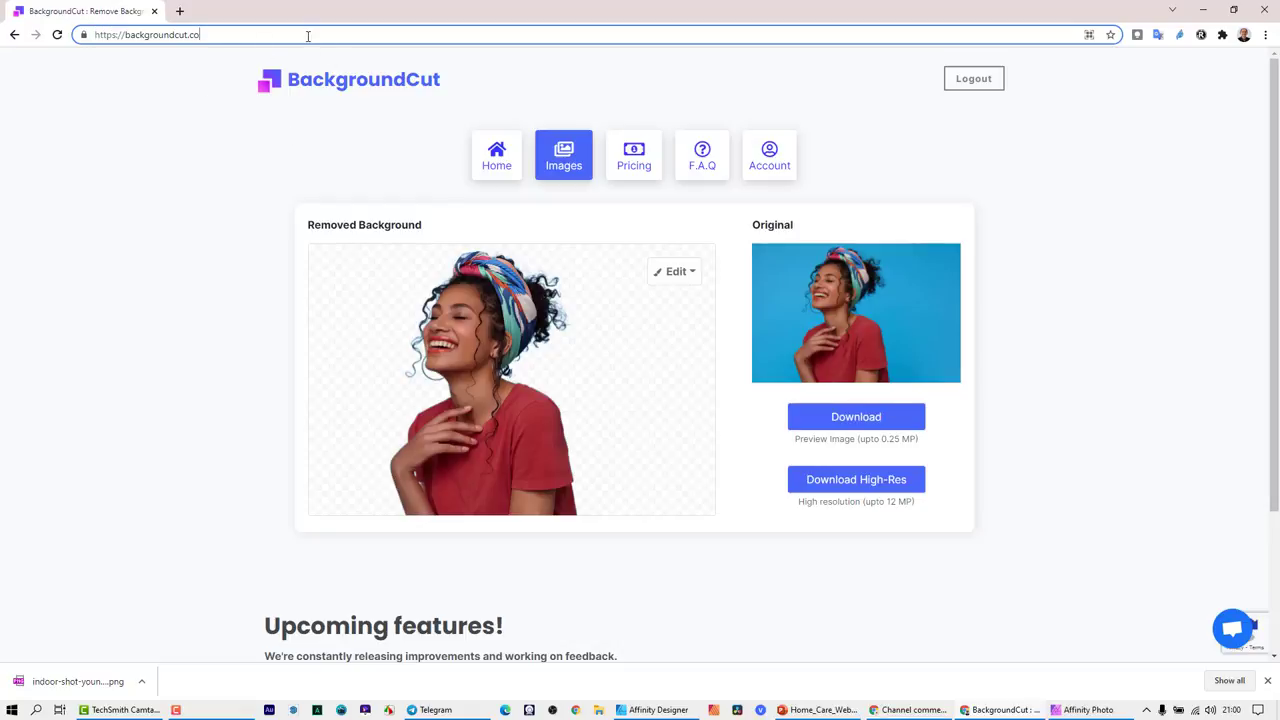
pyautogui.moveTo(636, 160)
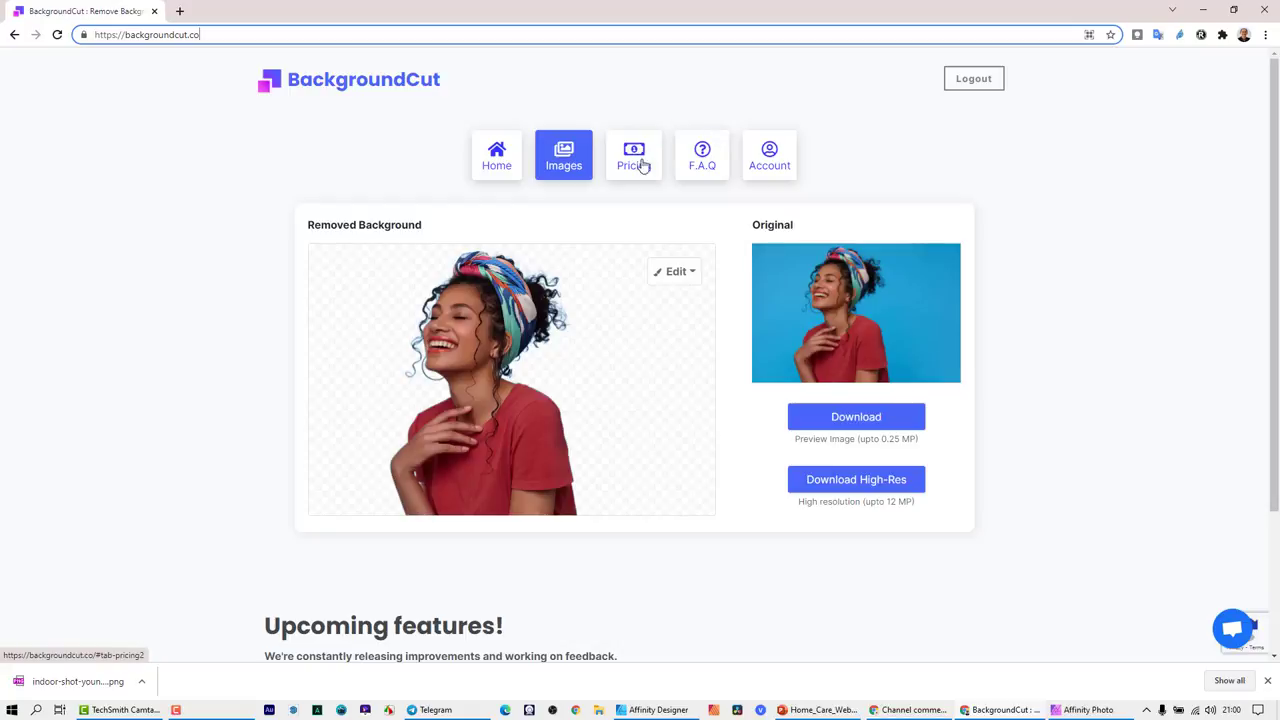
pyautogui.moveTo(948, 610)
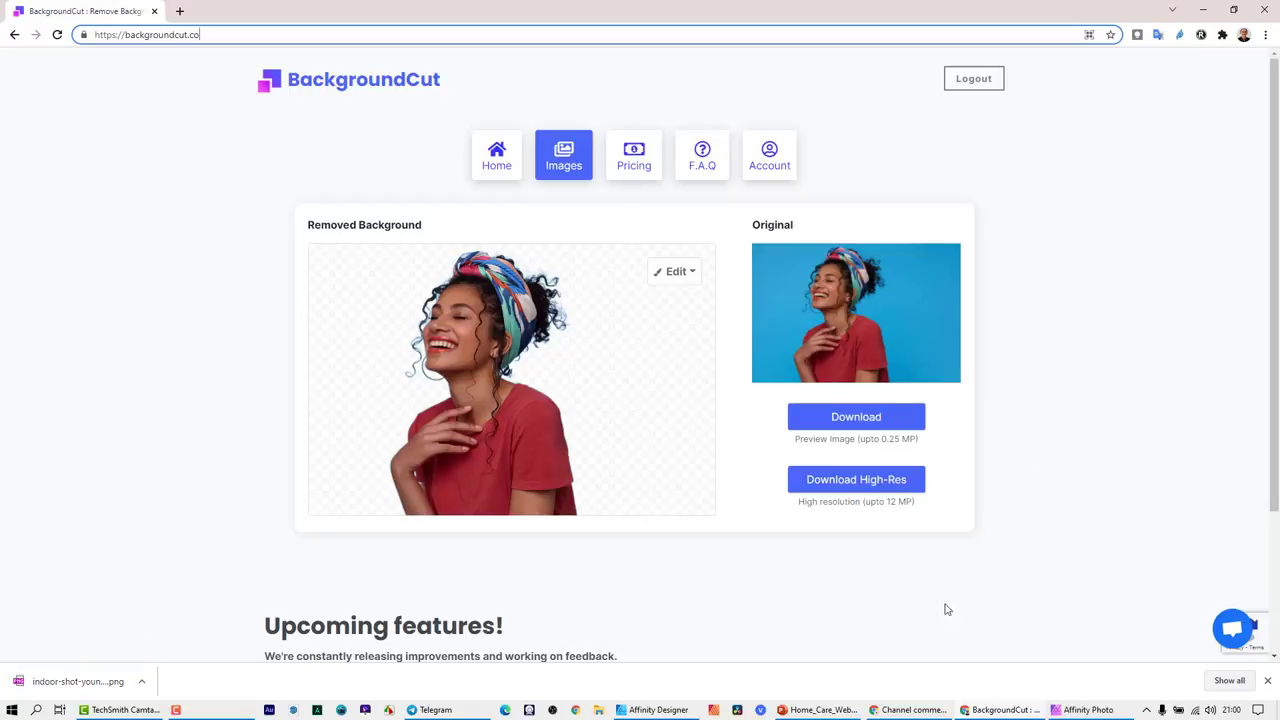
pyautogui.moveTo(928, 328)
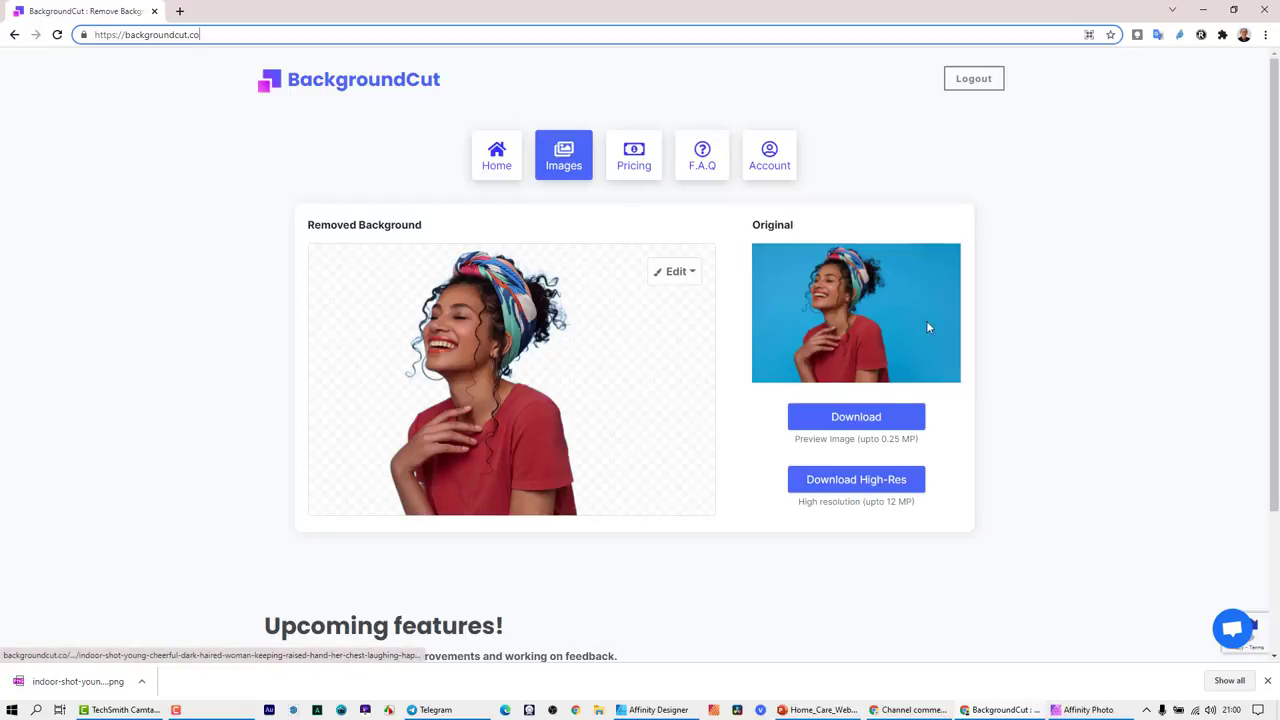
# Upload the curly-haired woman's photo to BackgroundCut for background removal.
pyautogui.click(496, 156)
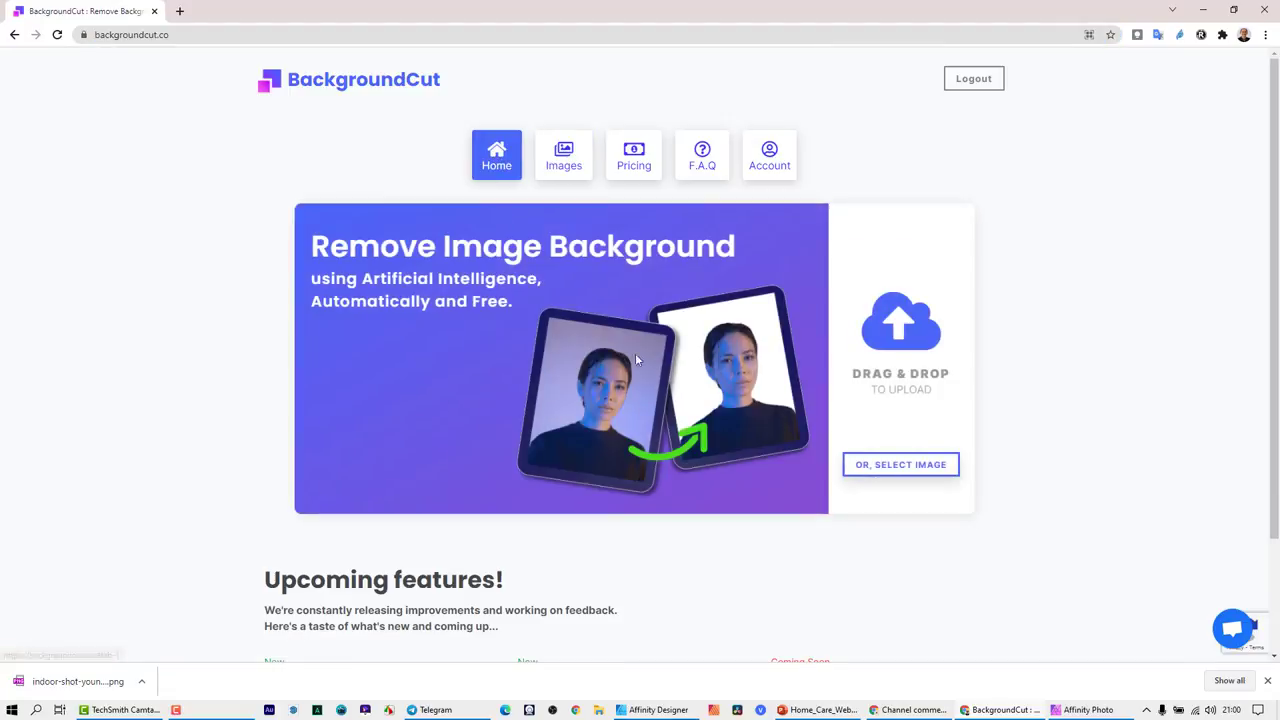
pyautogui.click(900, 464)
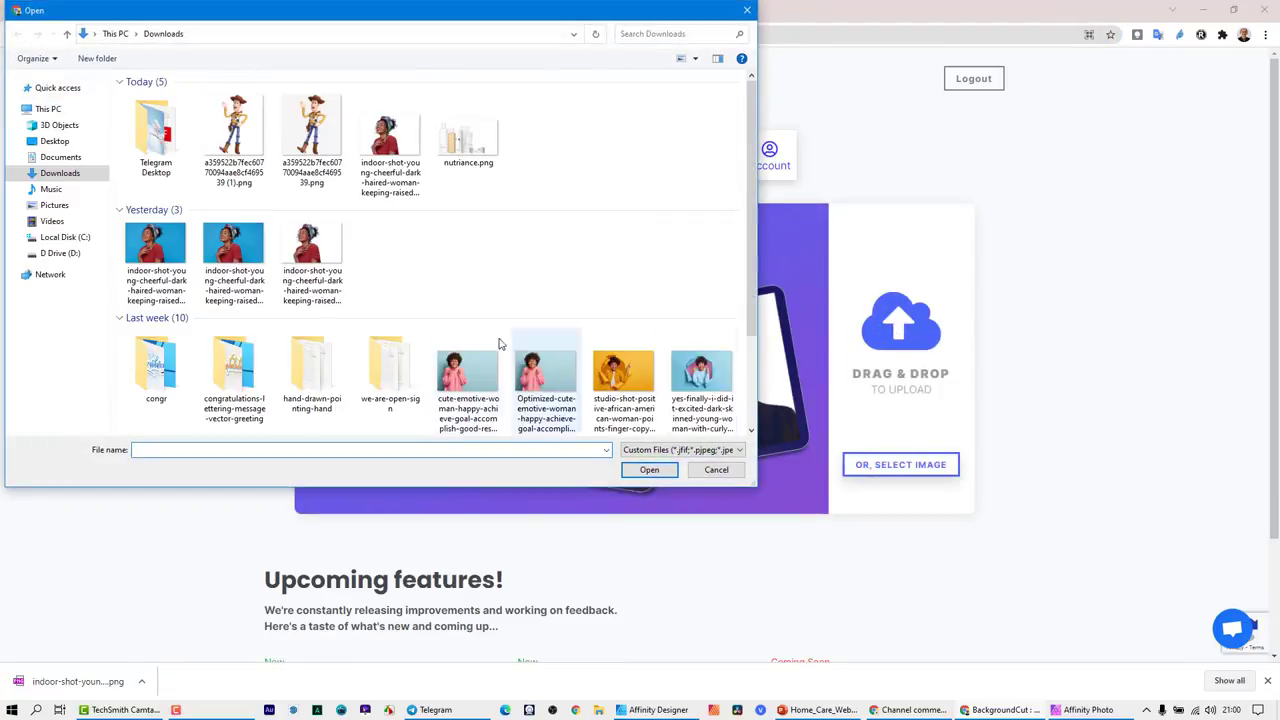
pyautogui.click(716, 468)
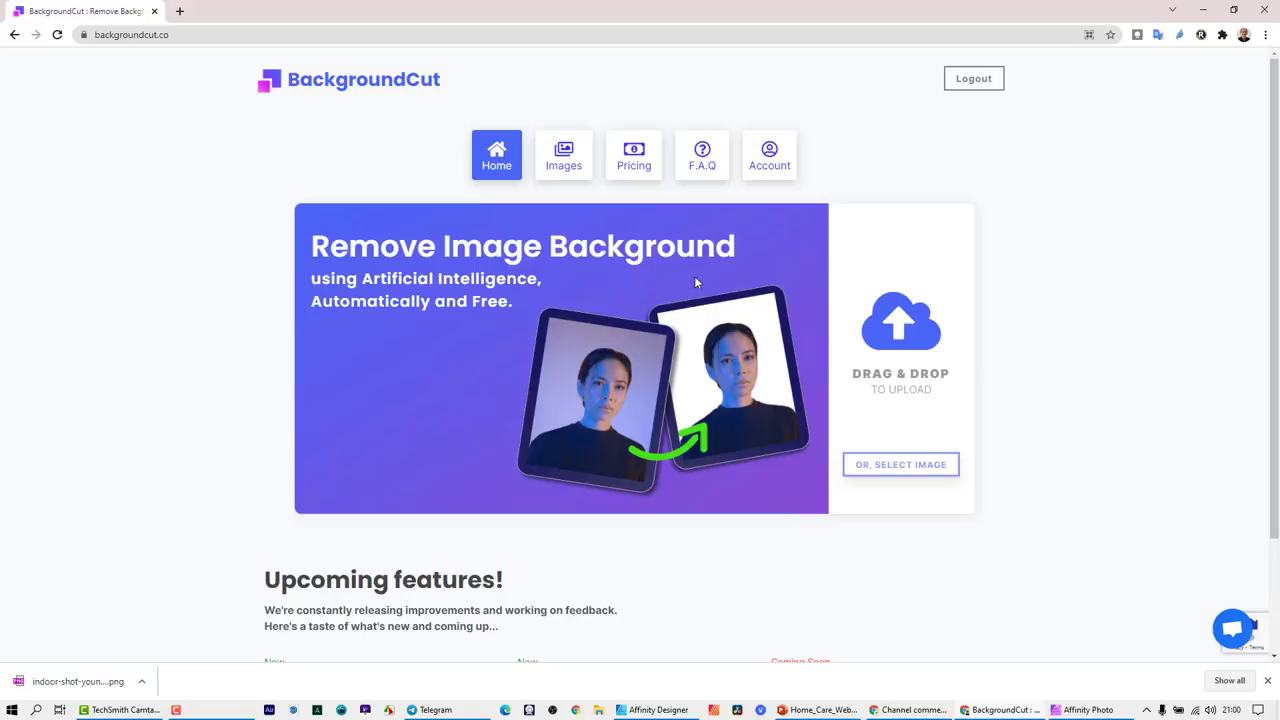
pyautogui.click(564, 156)
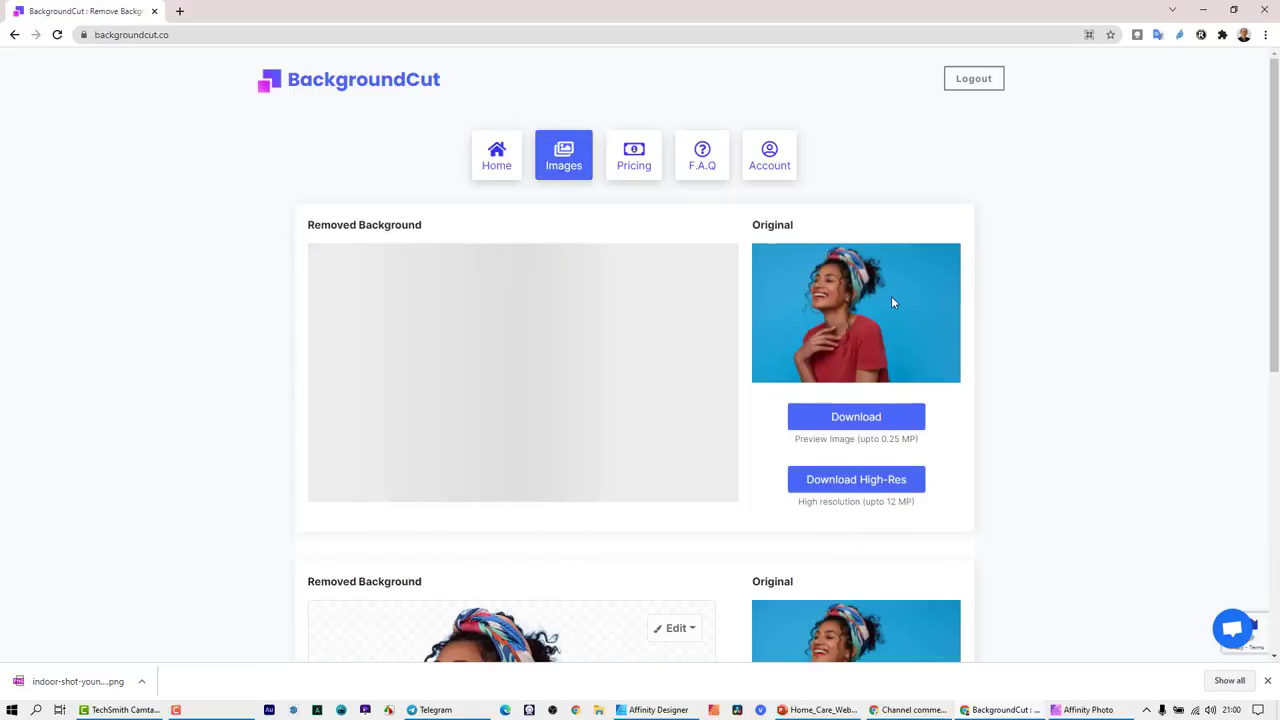
pyautogui.moveTo(572, 392)
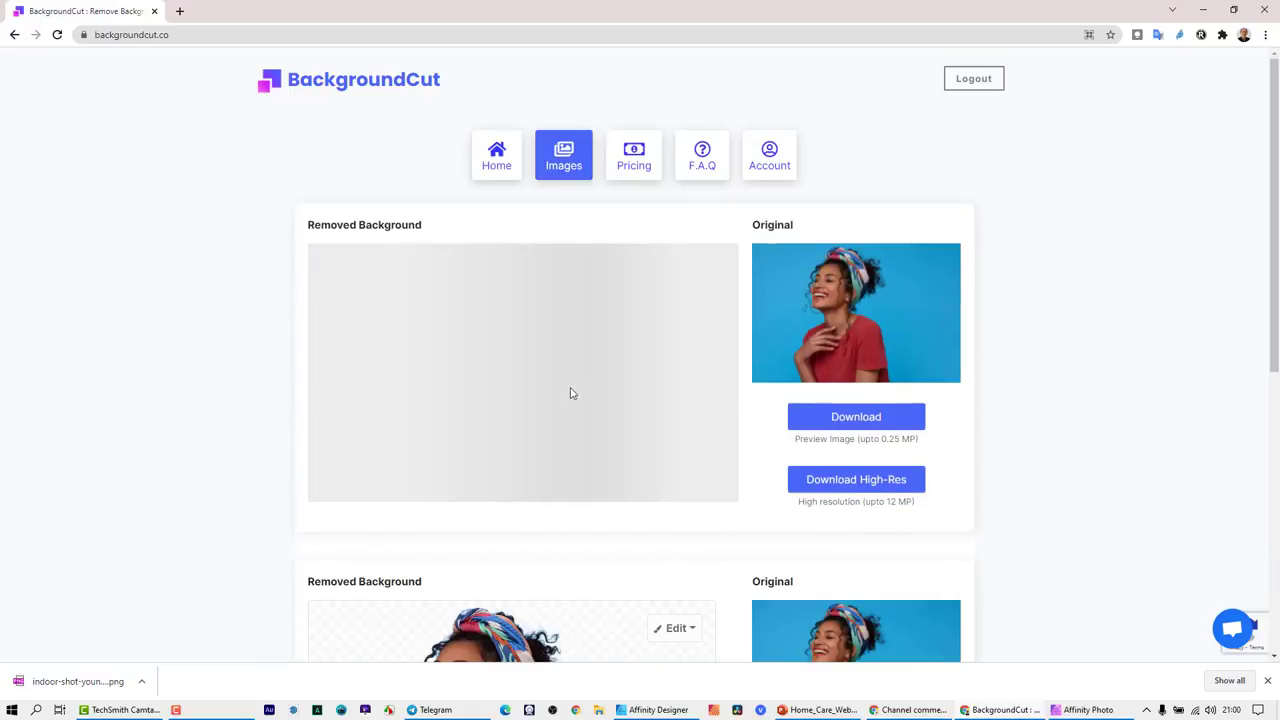
pyautogui.moveTo(1060, 432)
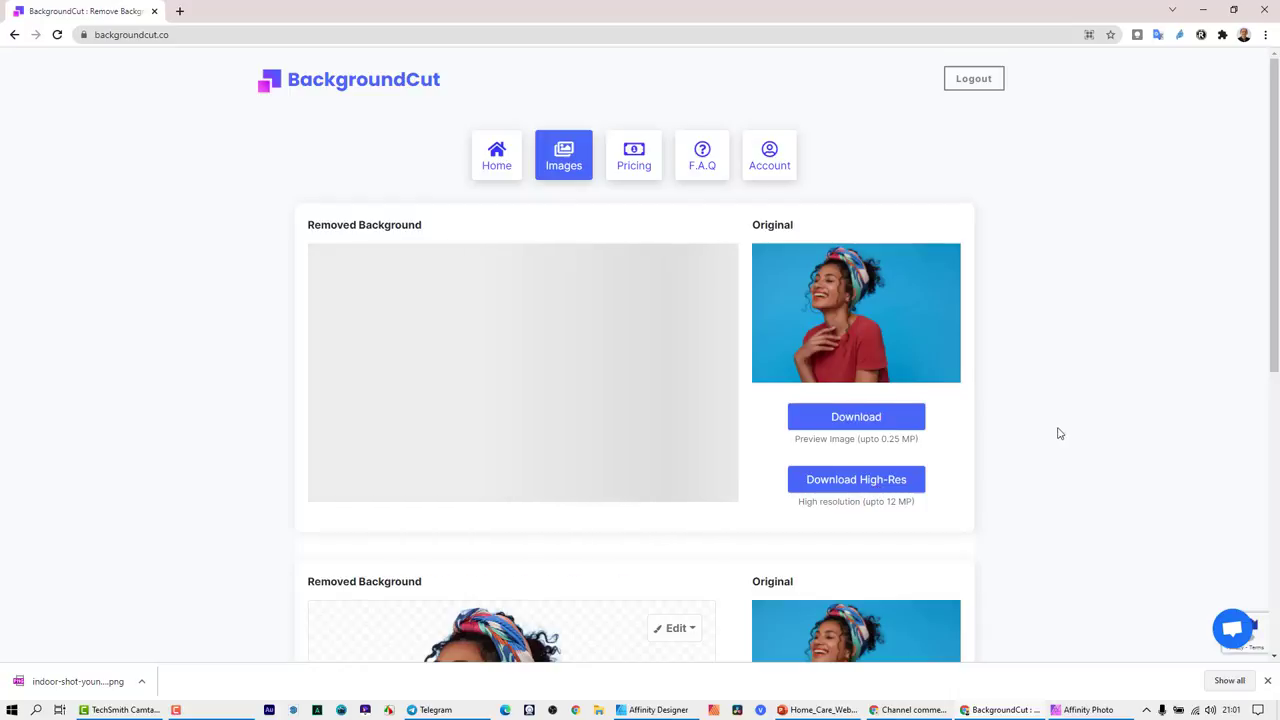
# Review the removed-background result and save it as a PNG download.
pyautogui.scroll(-3)
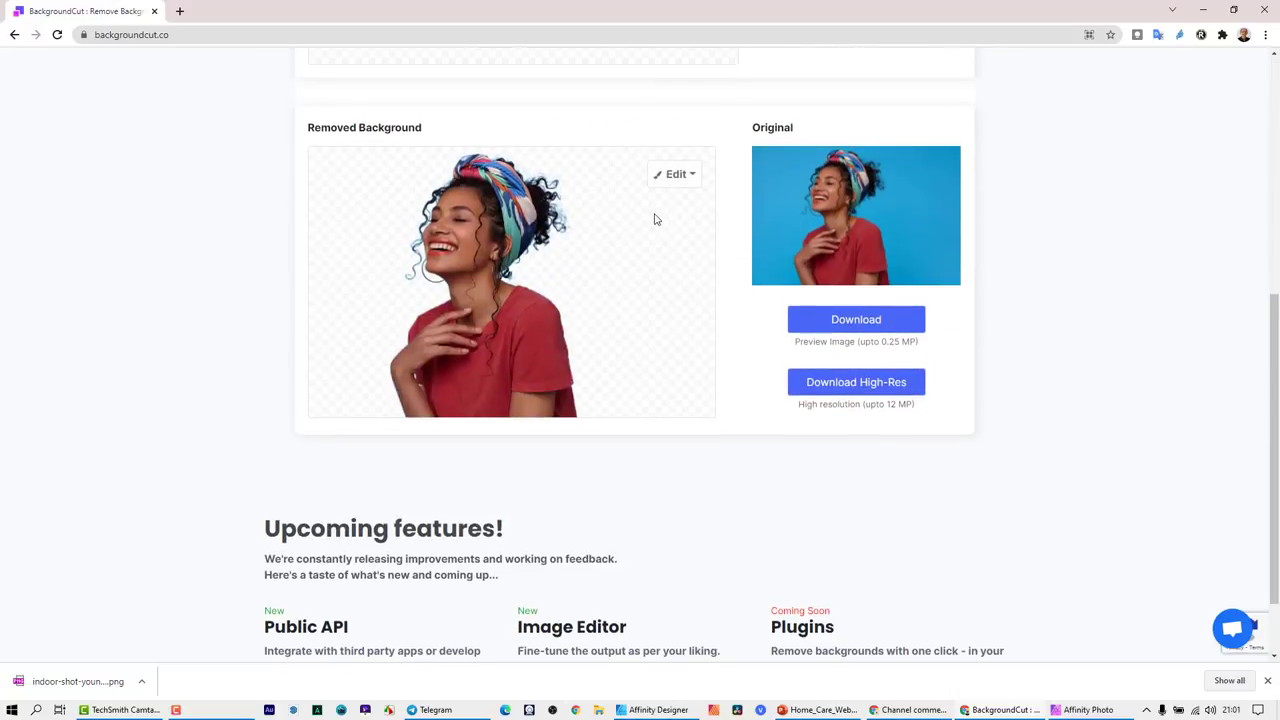
pyautogui.scroll(-3)
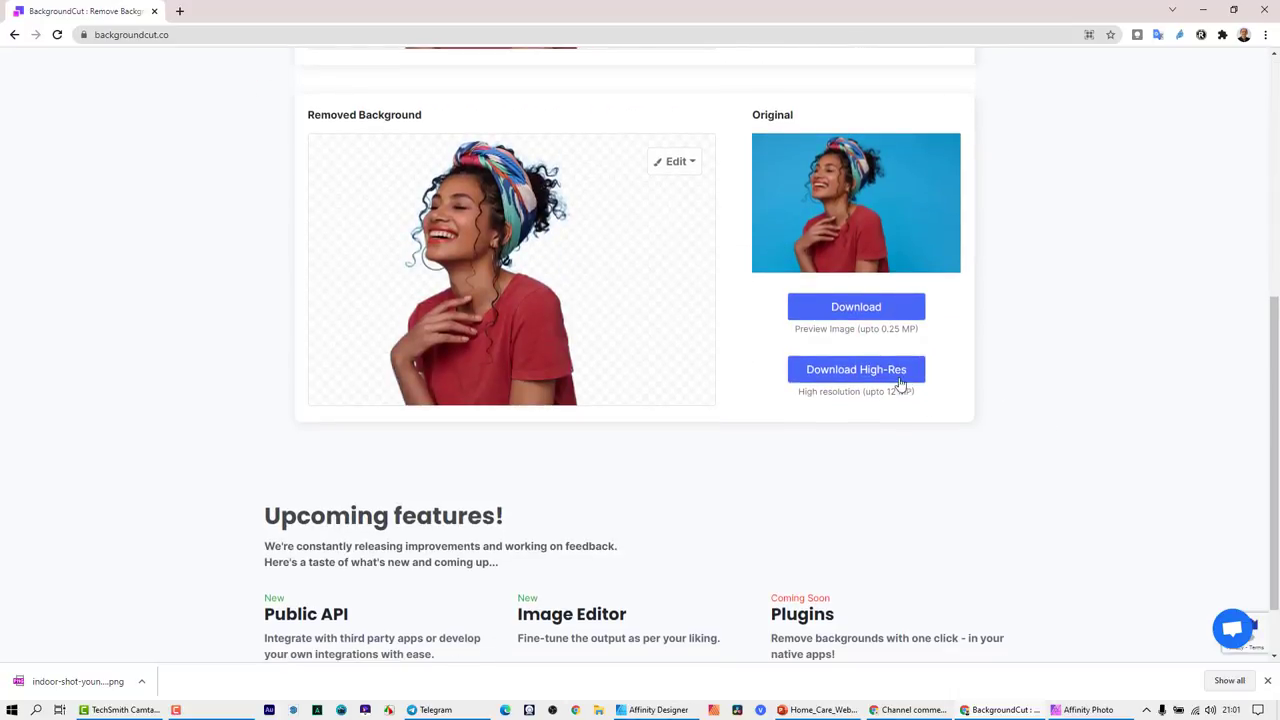
pyautogui.scroll(-3)
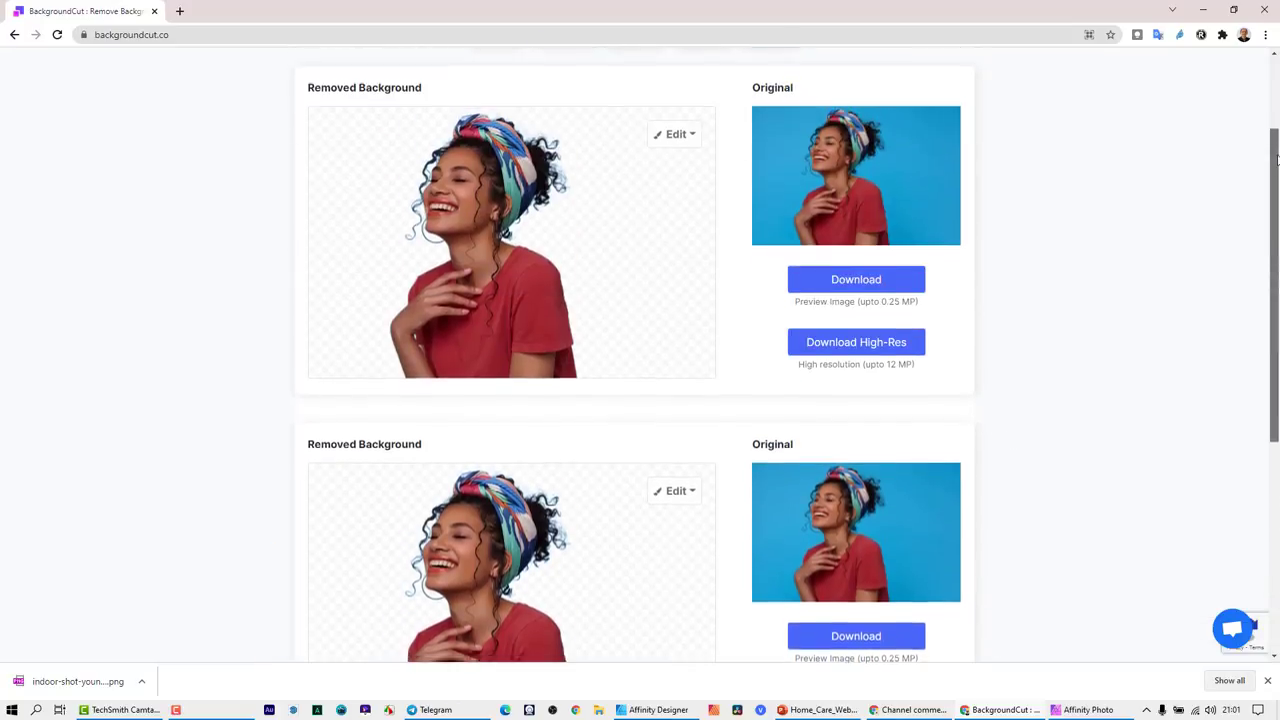
pyautogui.scroll(3)
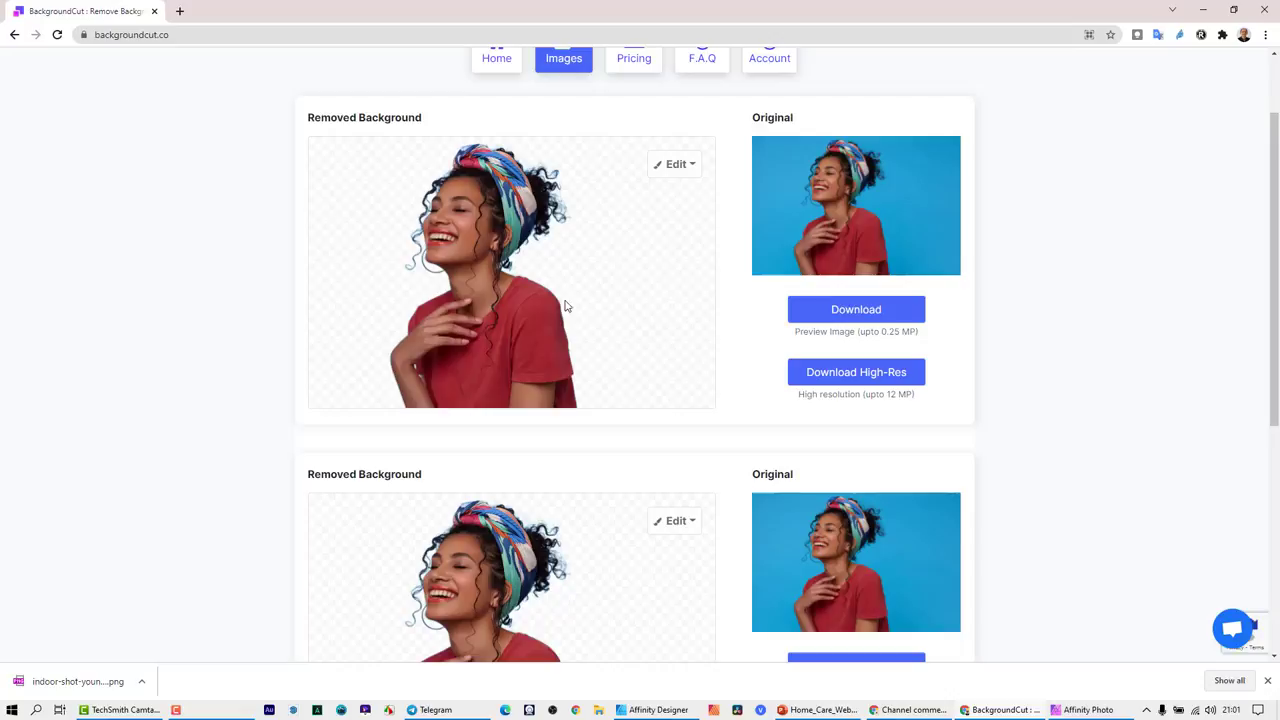
pyautogui.moveTo(924, 348)
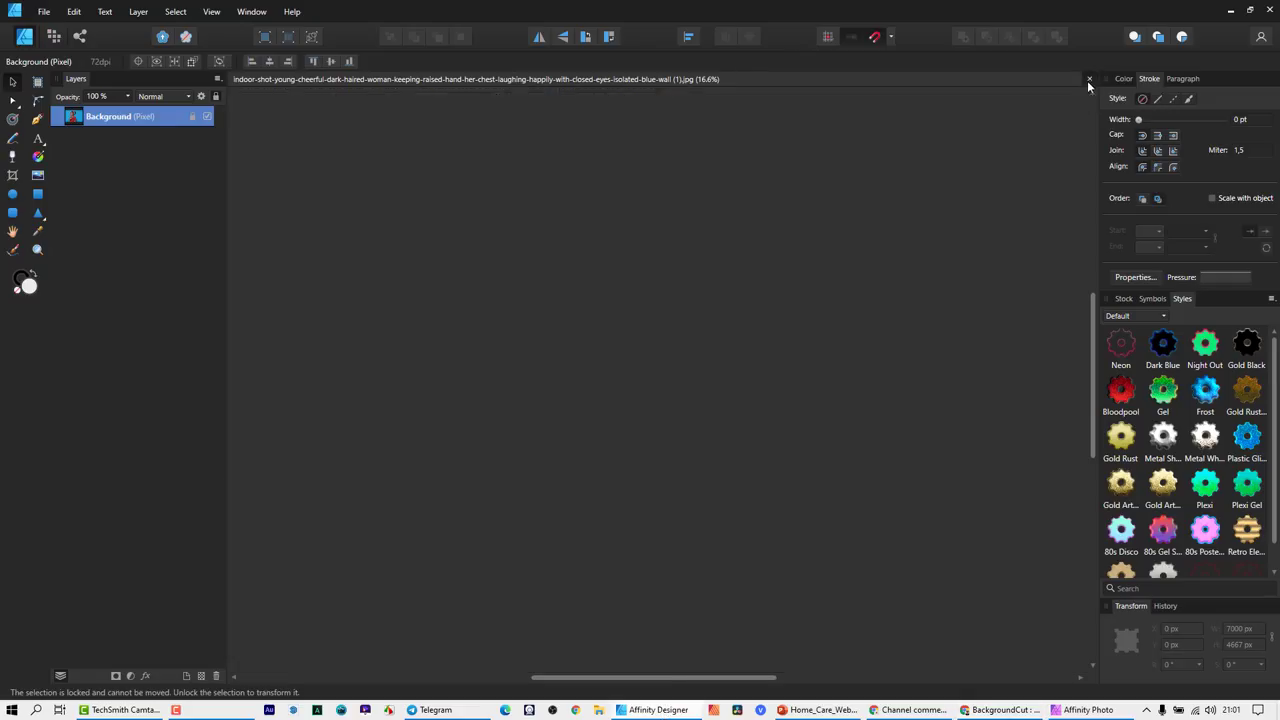
# Open the downloaded background-free PNG of the woman from Downloads as a document.
pyautogui.click(40, 12)
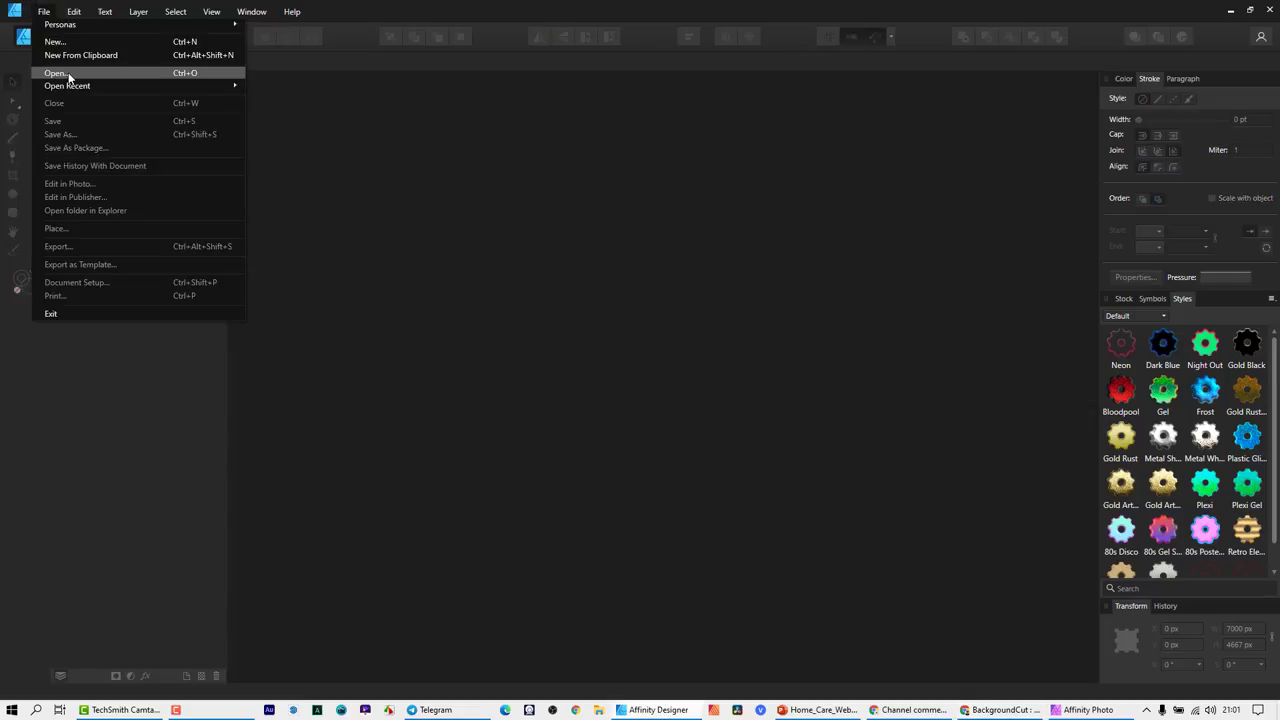
pyautogui.click(52, 72)
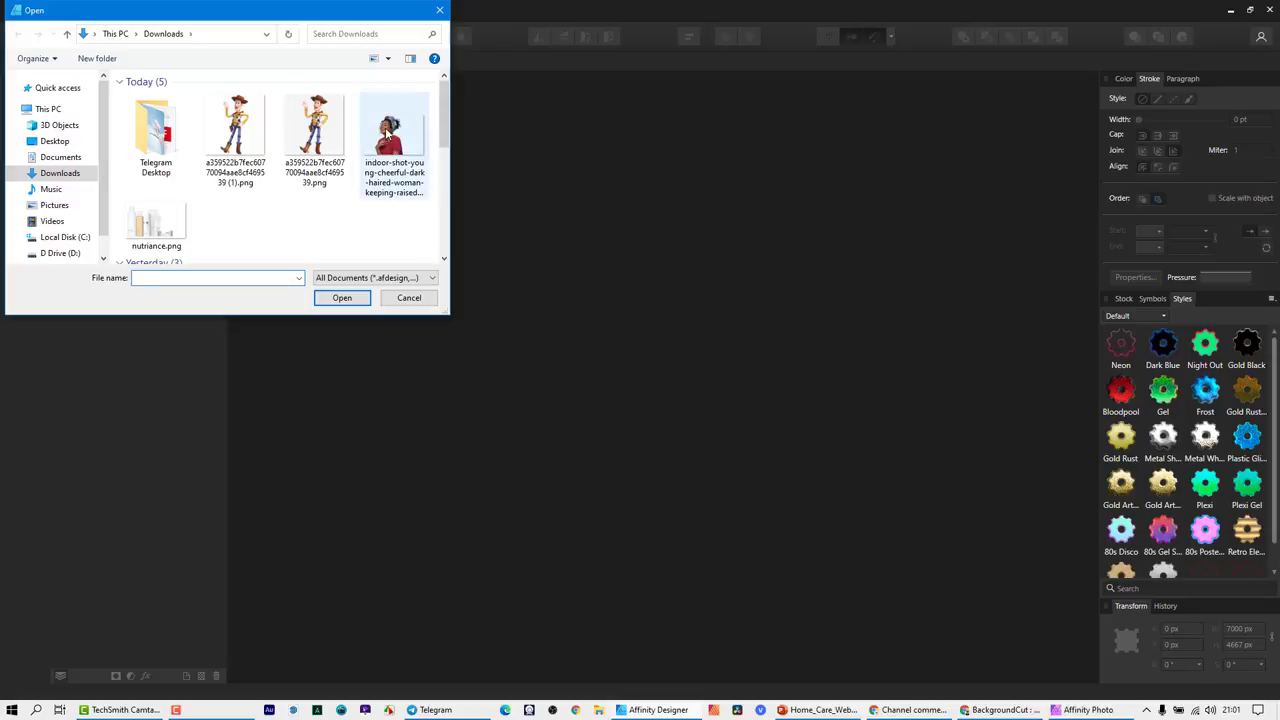
pyautogui.click(392, 130)
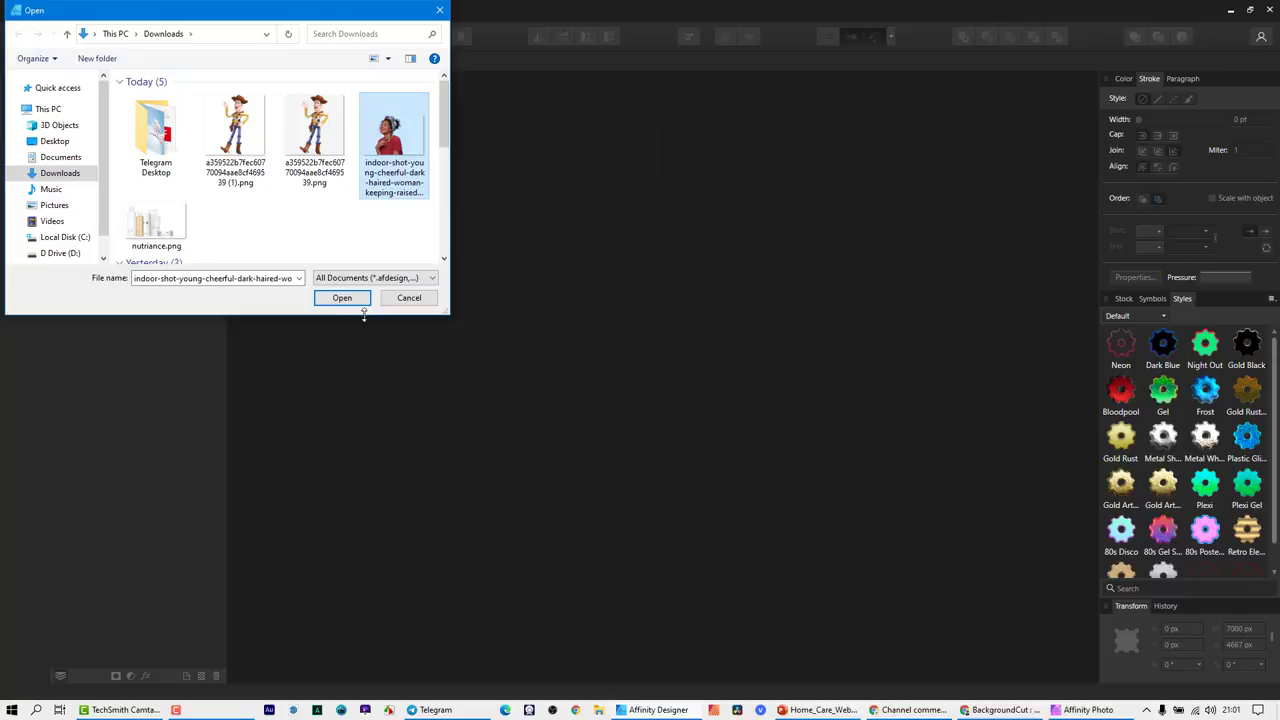
pyautogui.click(342, 298)
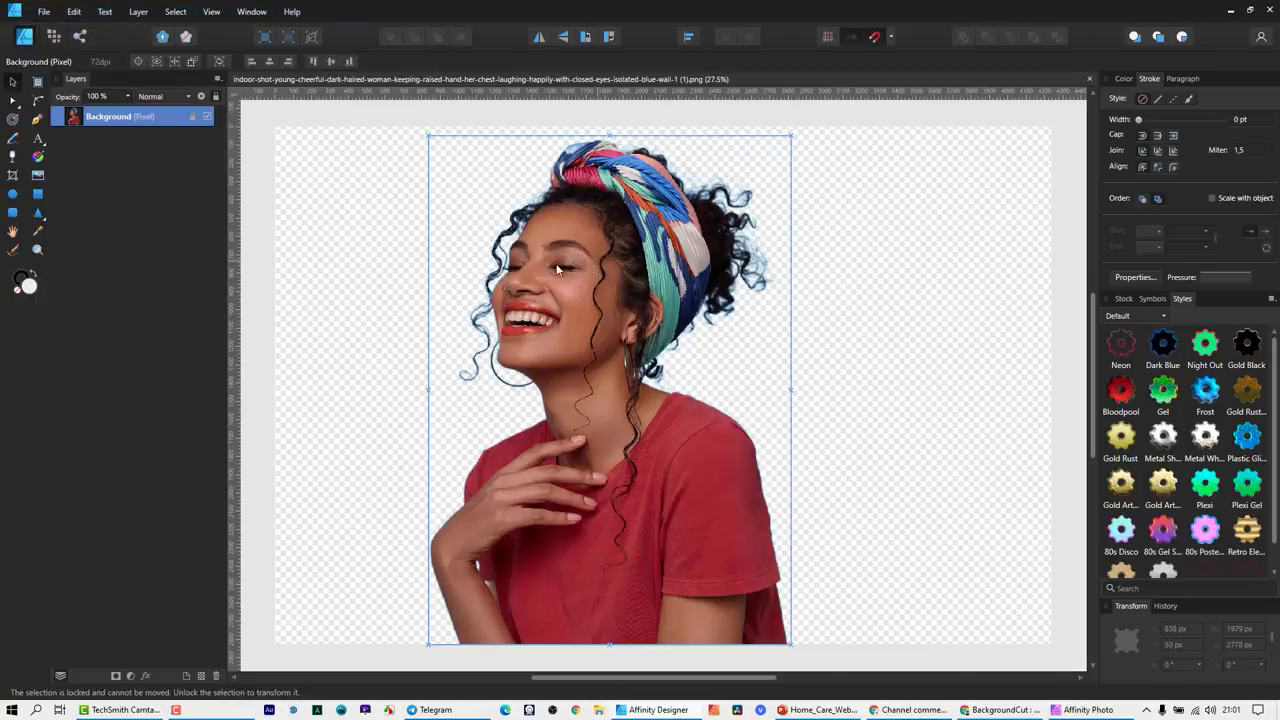
pyautogui.click(120, 116)
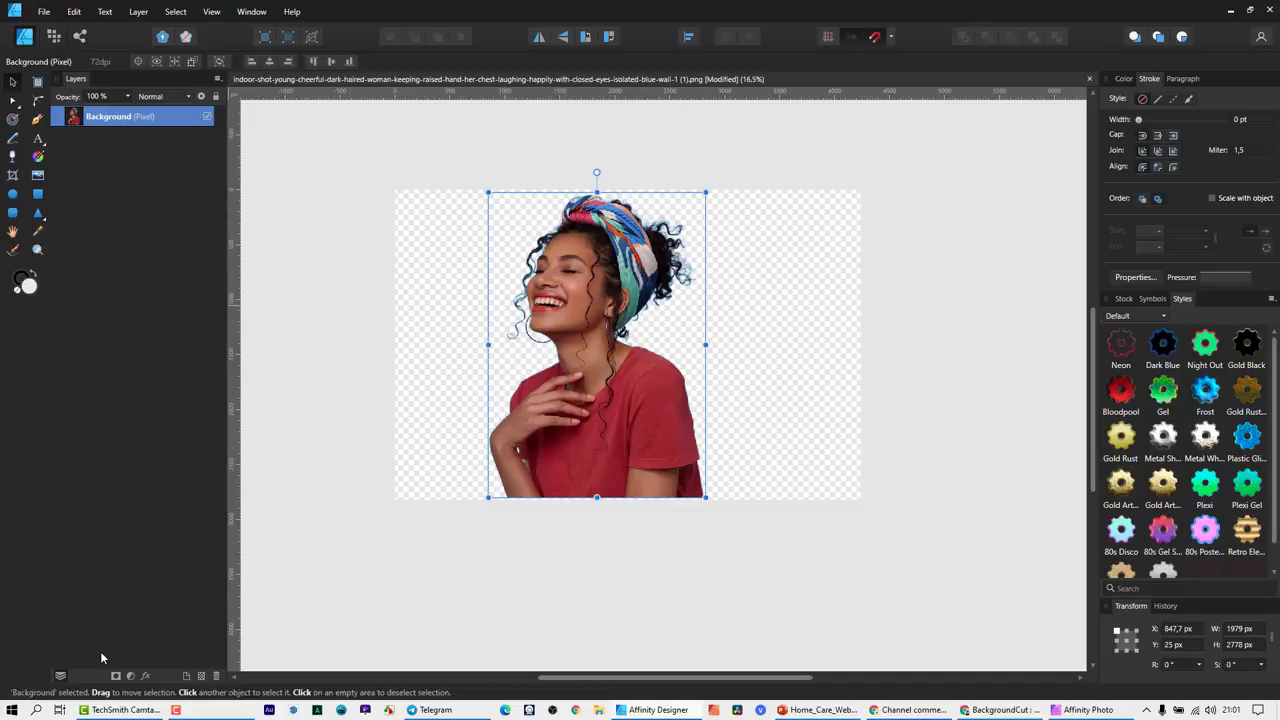
pyautogui.moveTo(126, 364)
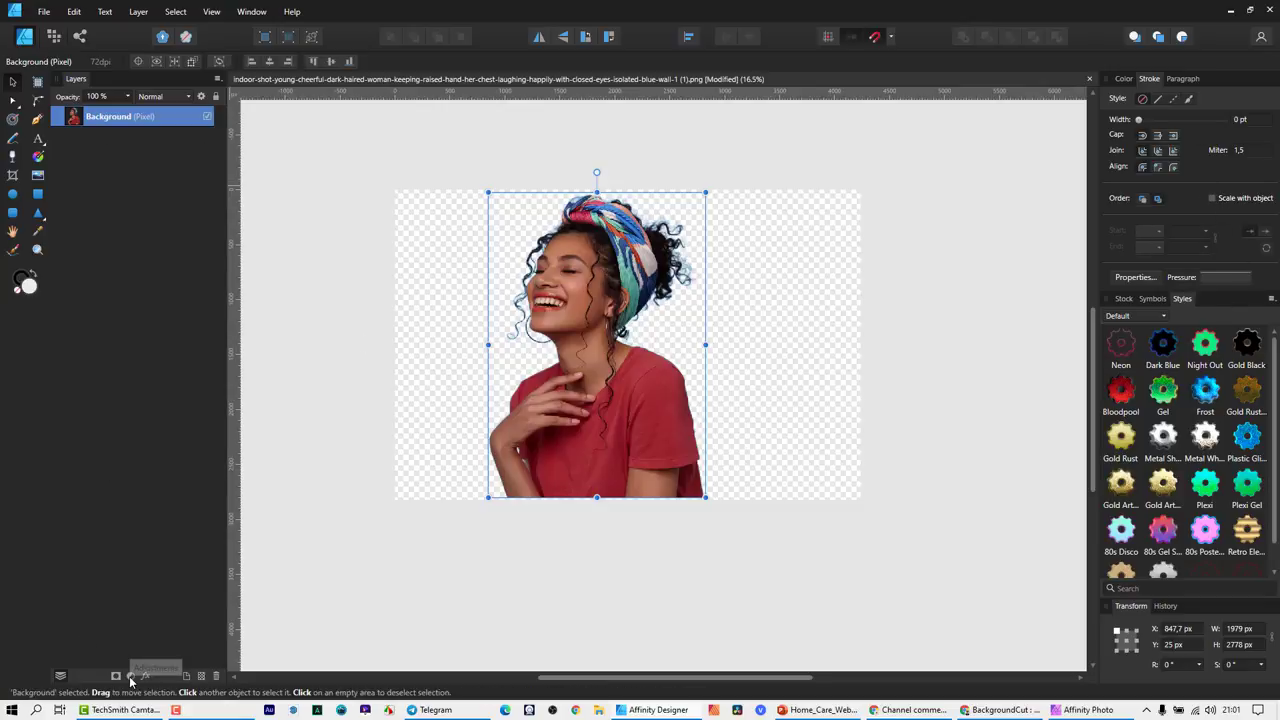
# Add an Exposure adjustment over the photo and drag its exposure far down to darken her.
pyautogui.click(128, 676)
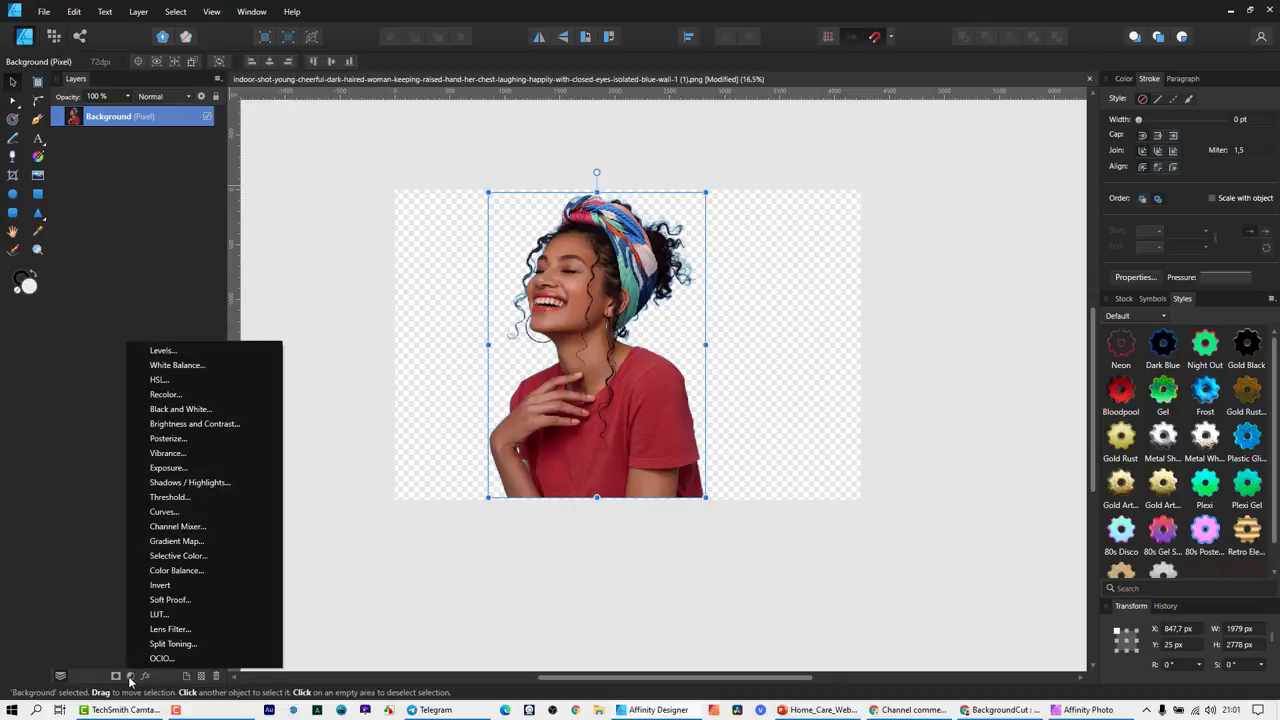
pyautogui.moveTo(192, 468)
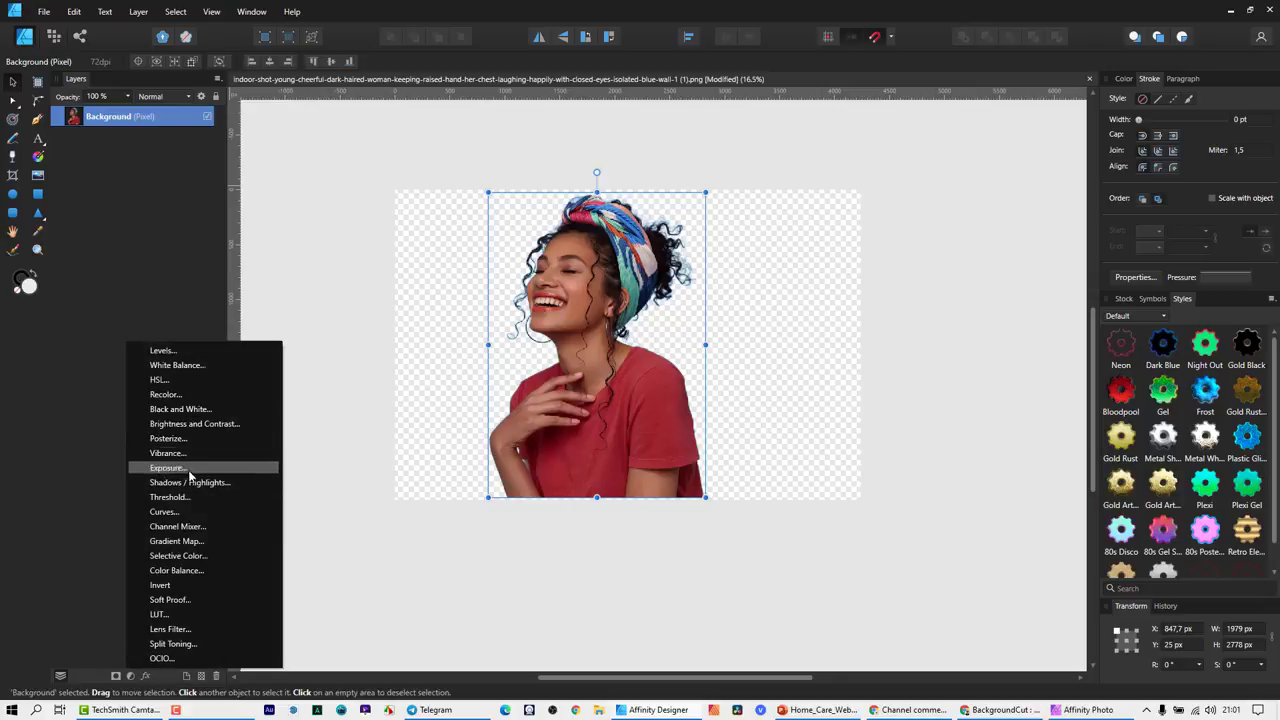
pyautogui.click(168, 468)
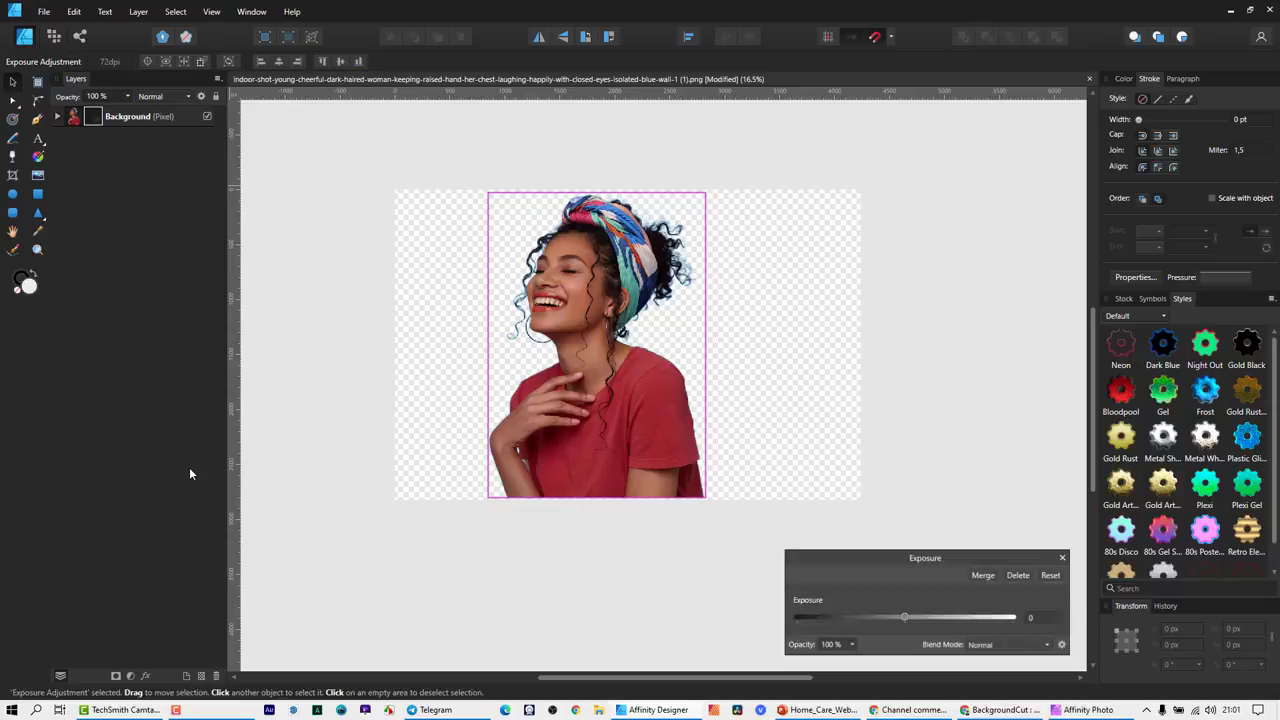
pyautogui.moveTo(904, 616); pyautogui.dragTo(900, 616)
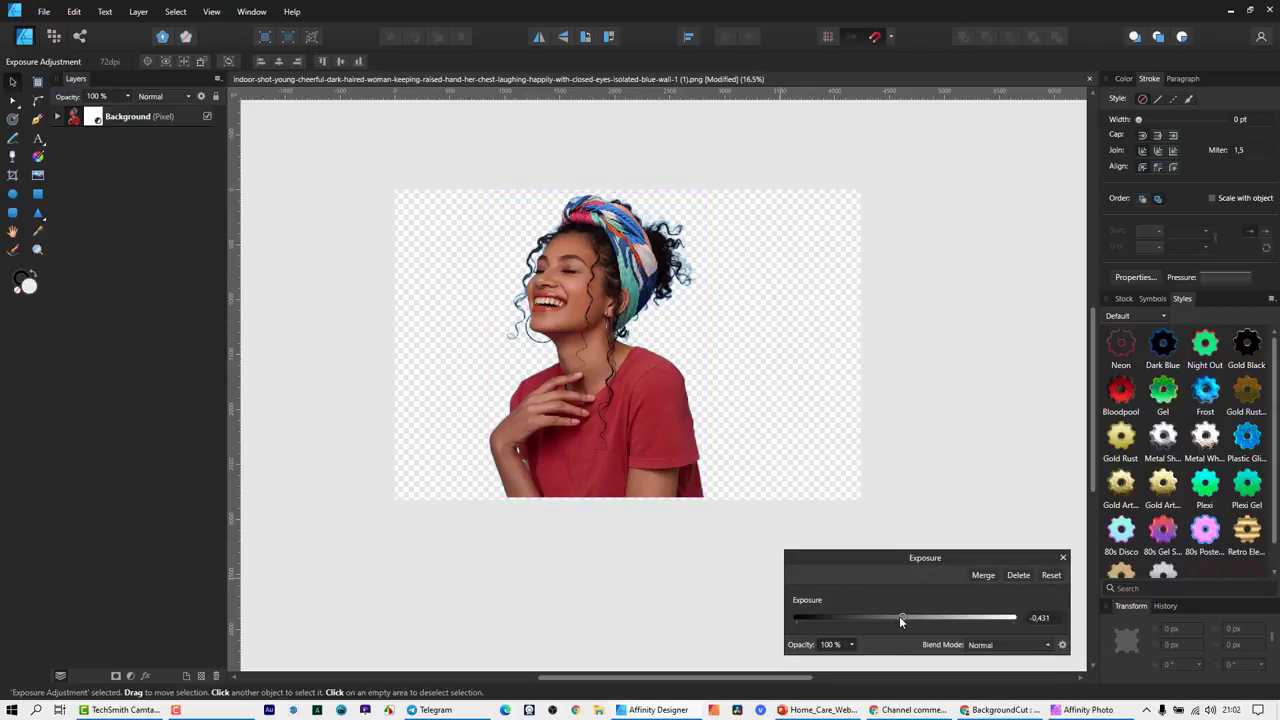
pyautogui.moveTo(902, 616); pyautogui.dragTo(796, 616)
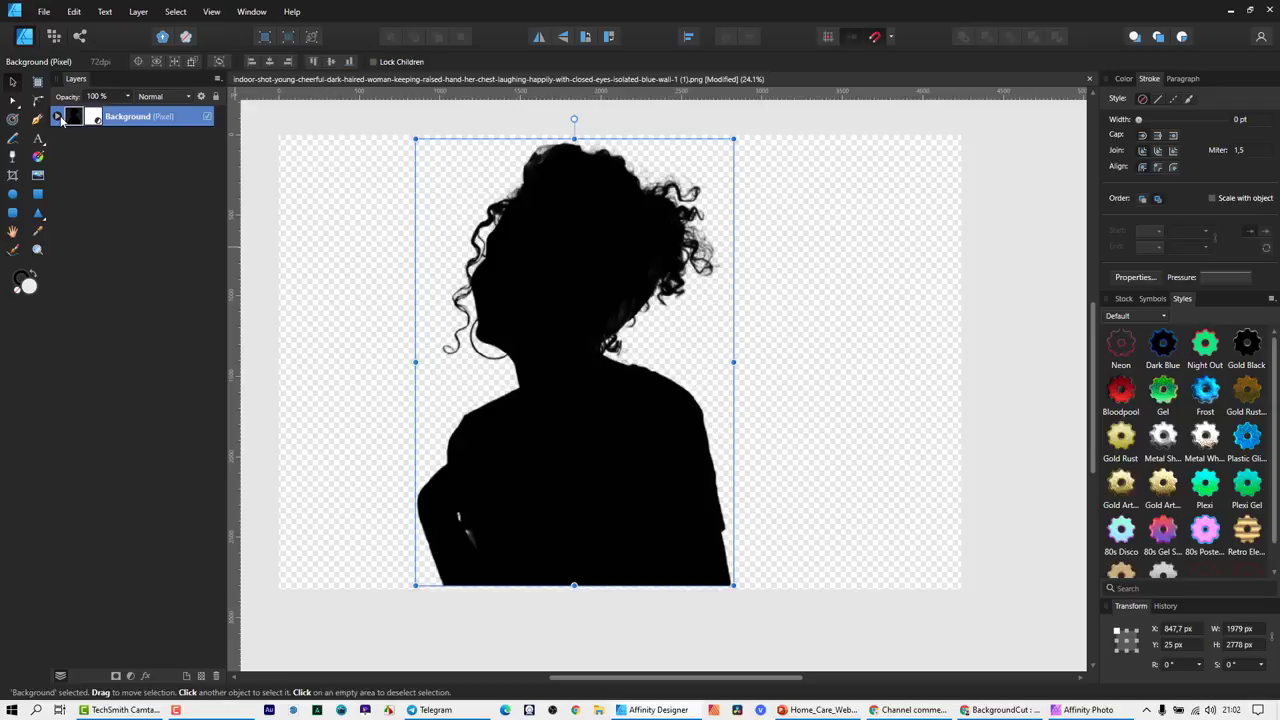
pyautogui.moveTo(66, 116)
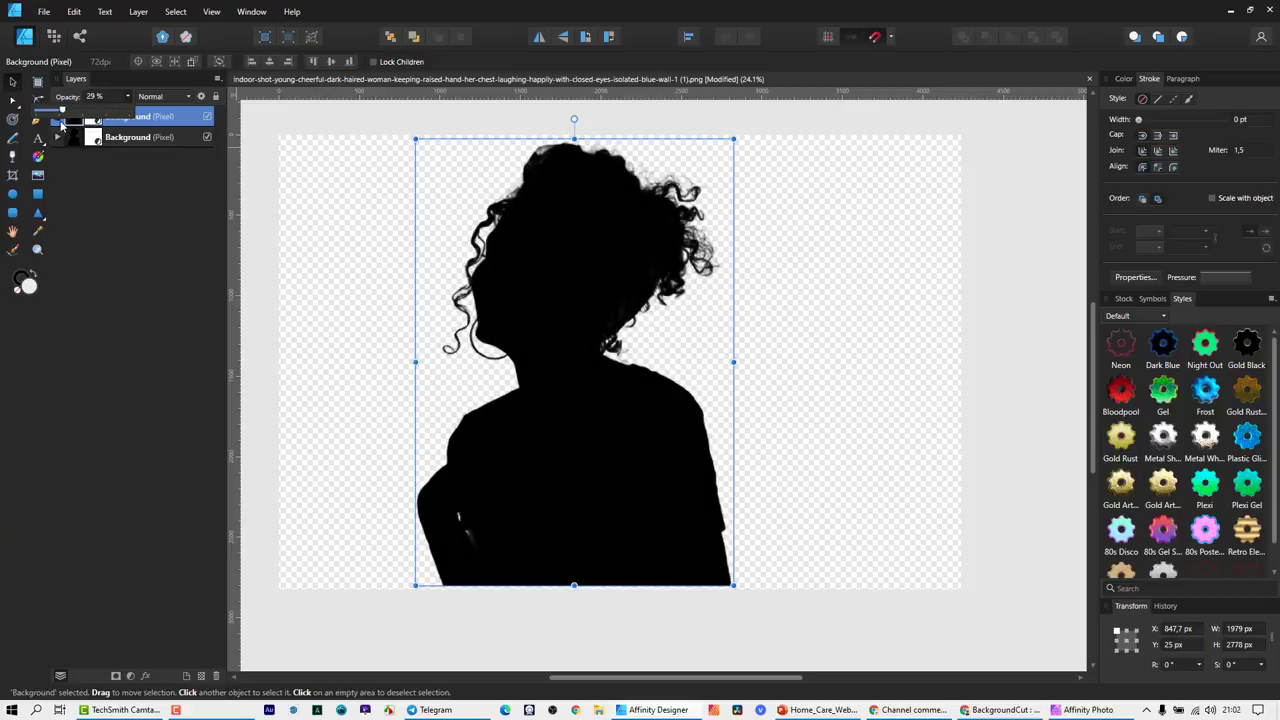
# Raise the top duplicated silhouette layer's opacity past half, then deselect on the canvas.
pyautogui.moveTo(80, 108); pyautogui.dragTo(96, 108)
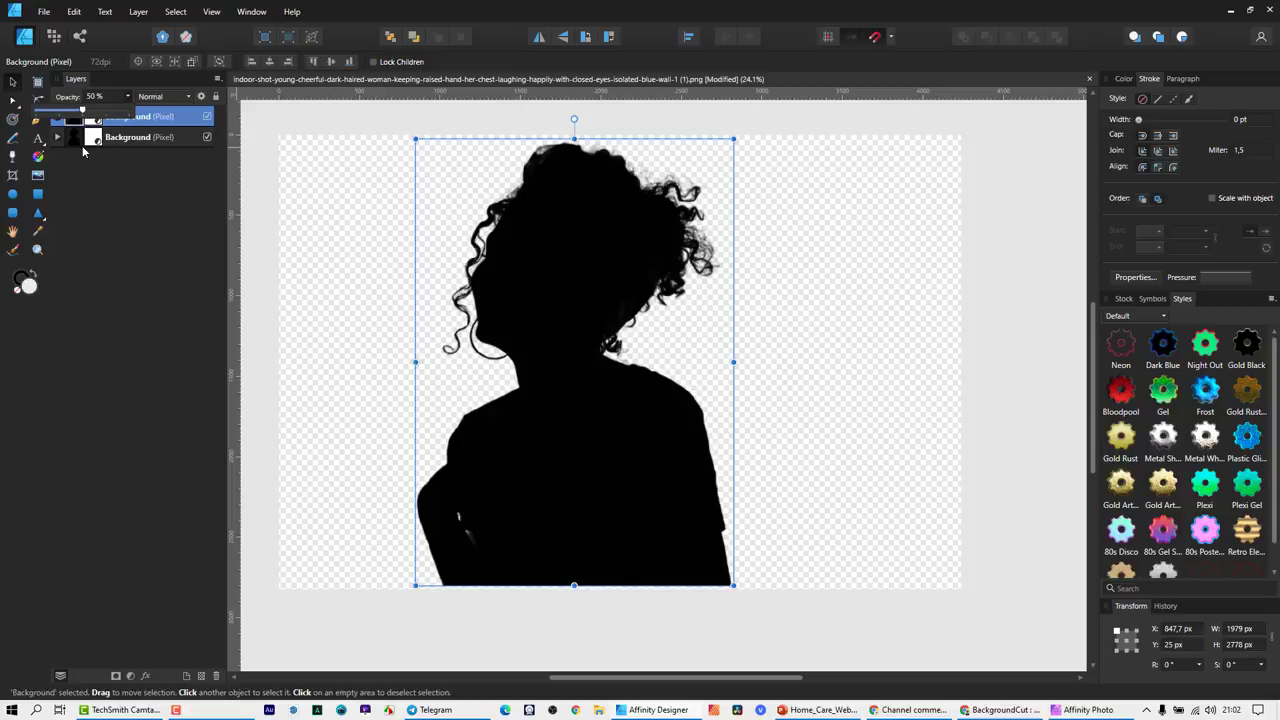
pyautogui.moveTo(470, 552)
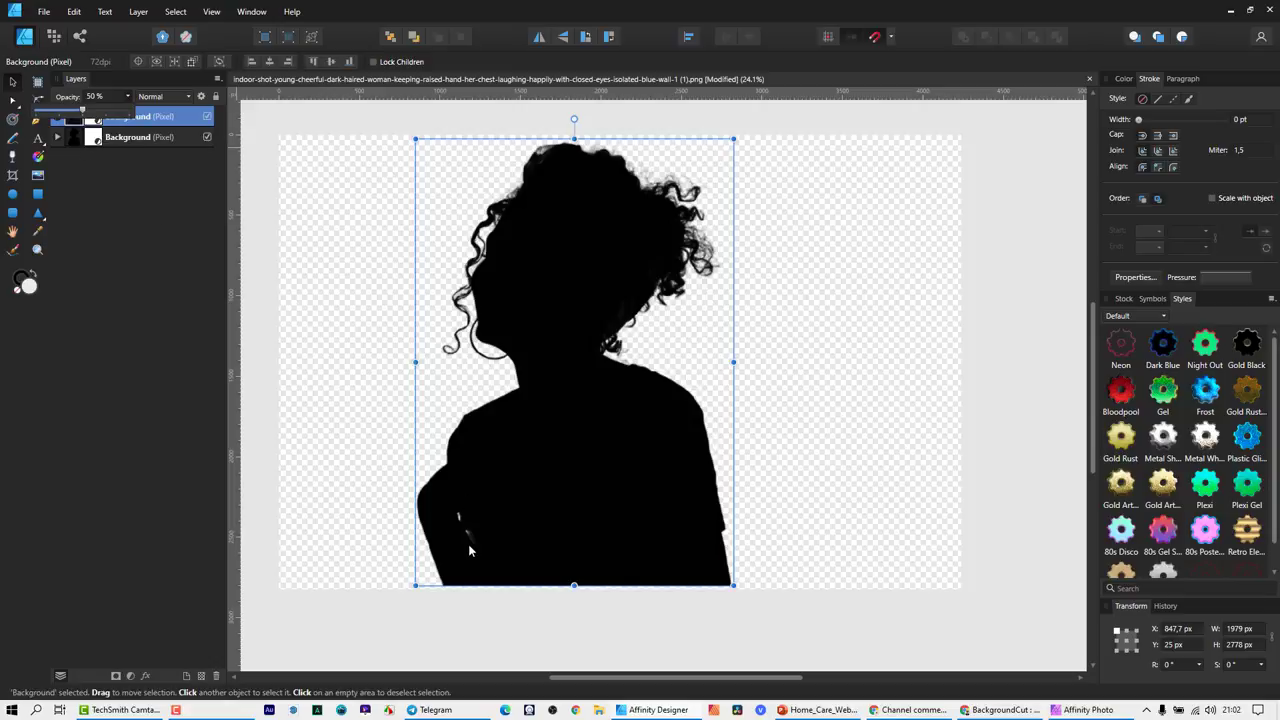
pyautogui.moveTo(476, 552)
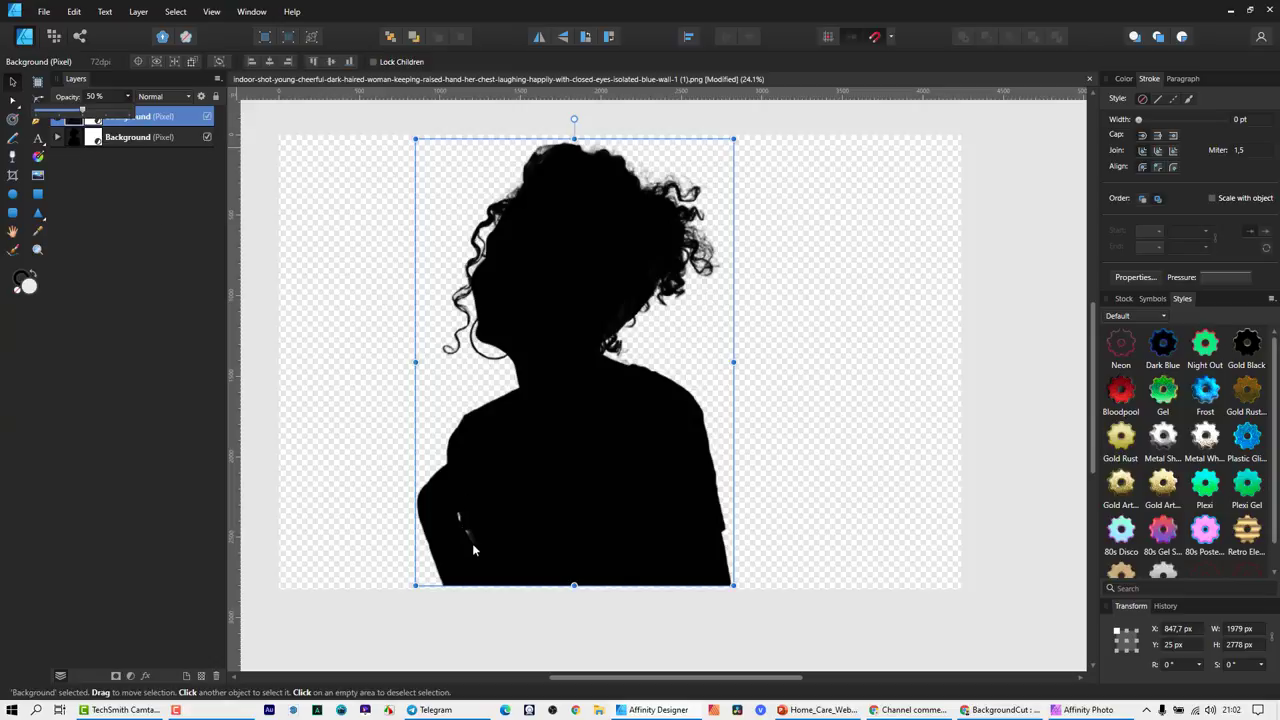
pyautogui.moveTo(84, 108); pyautogui.dragTo(110, 108)
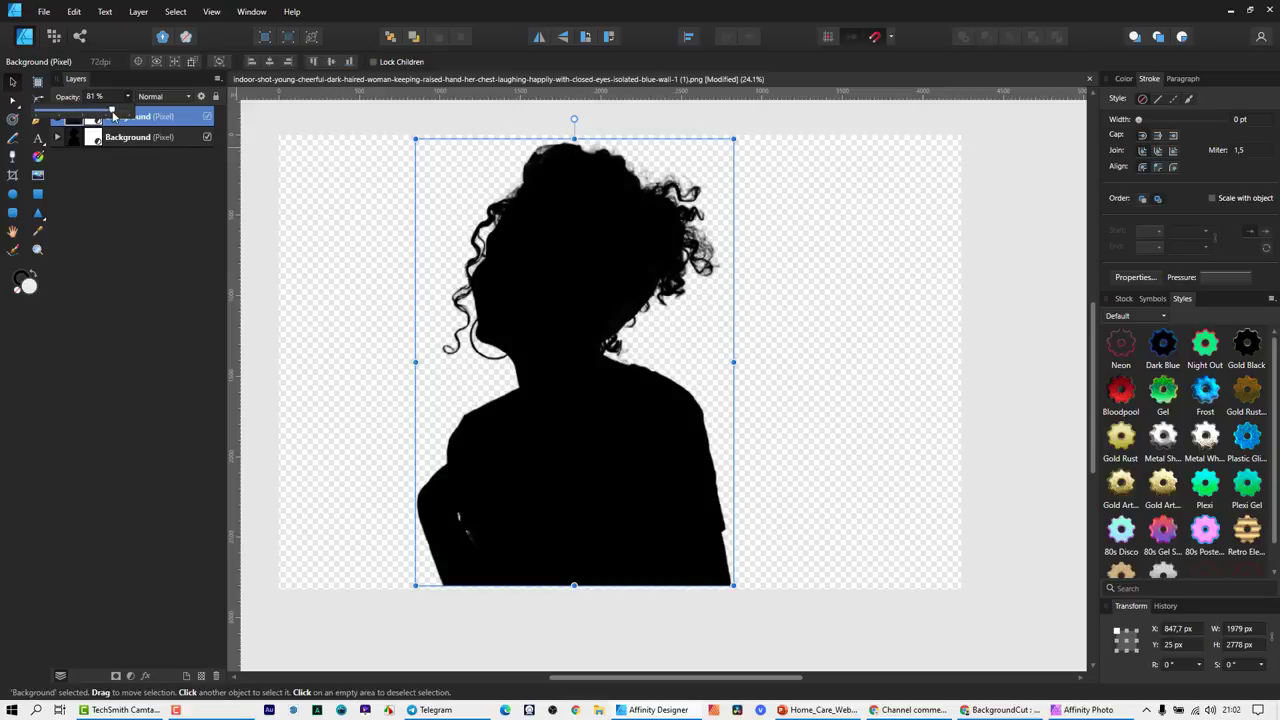
pyautogui.click(588, 340)
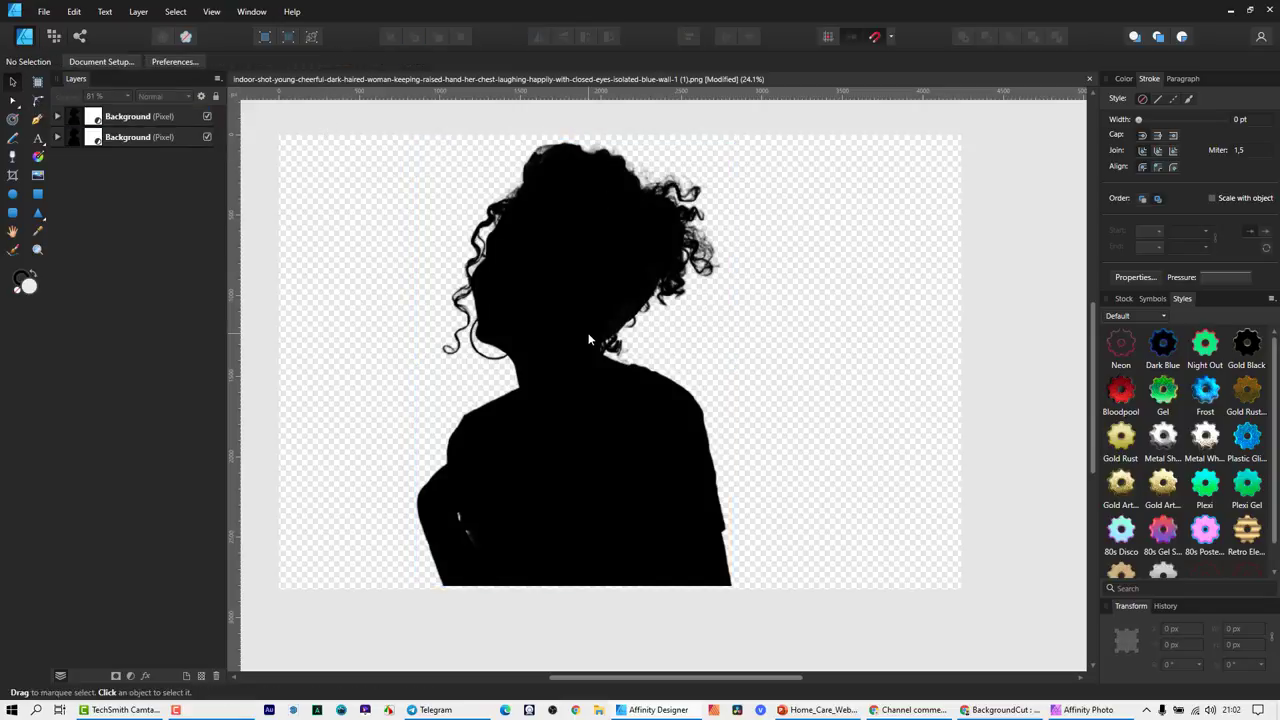
pyautogui.moveTo(582, 368)
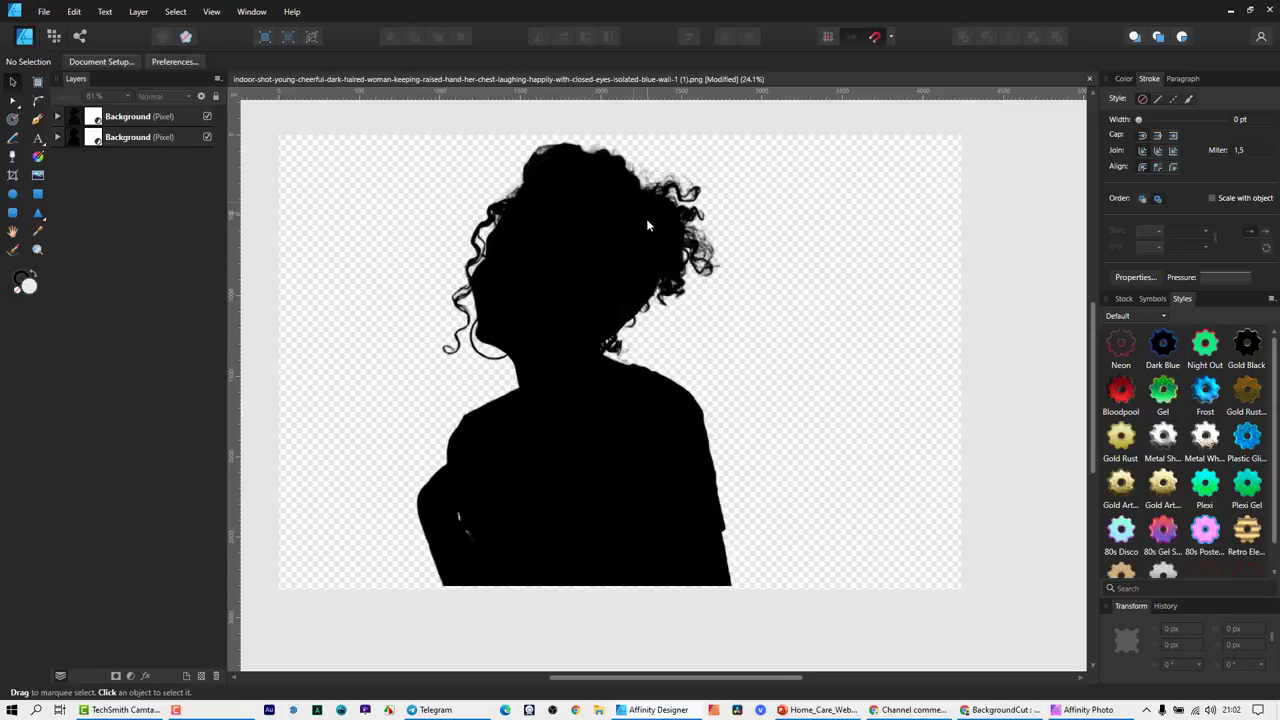
pyautogui.moveTo(560, 472)
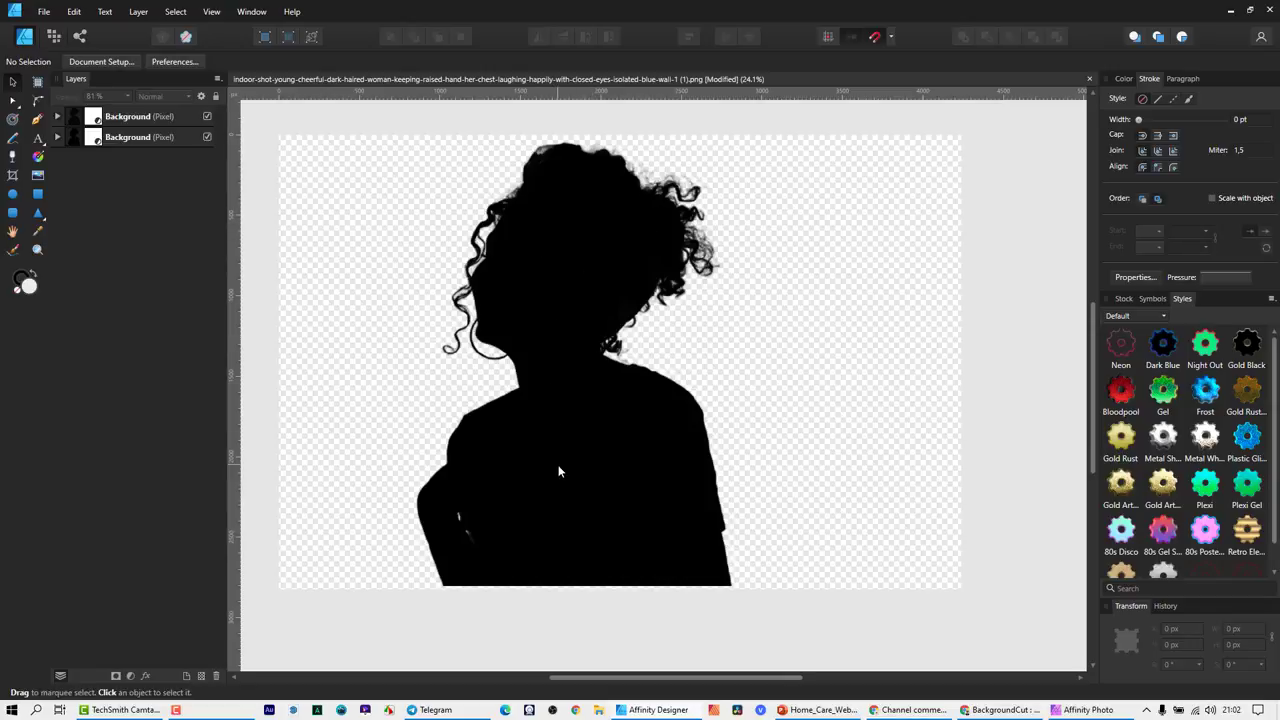
pyautogui.moveTo(598, 324)
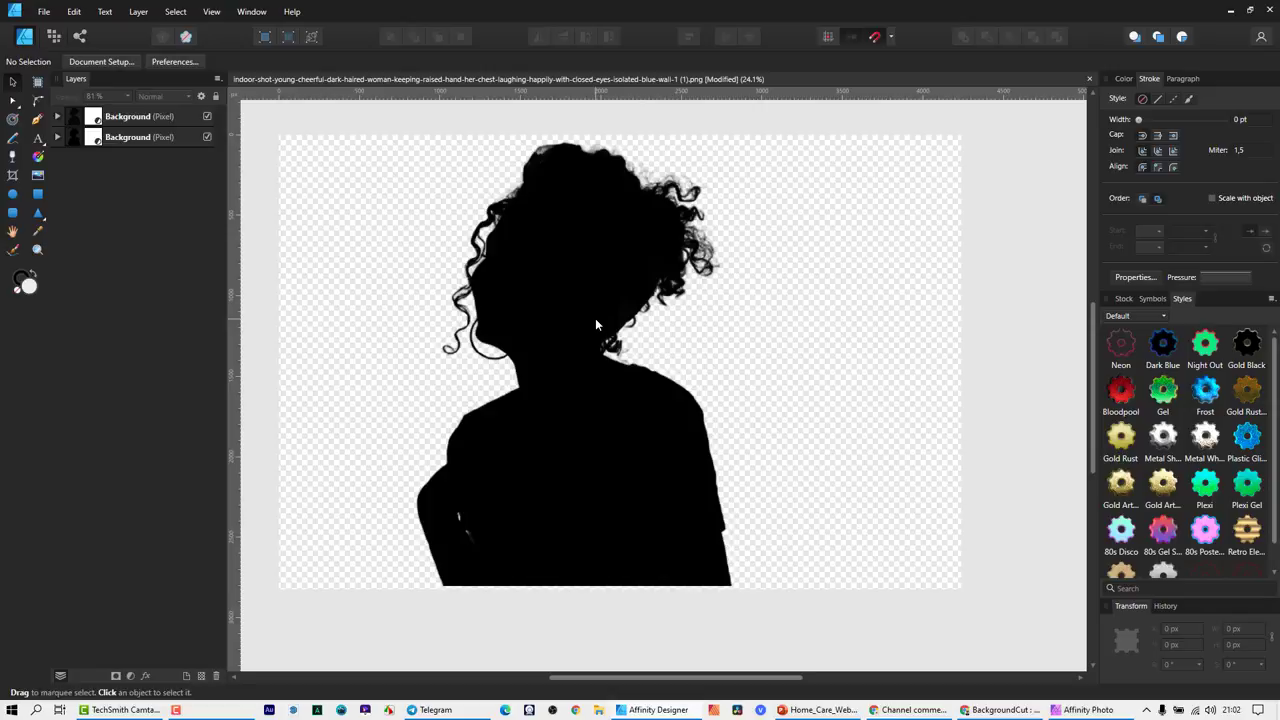
pyautogui.moveTo(522, 372)
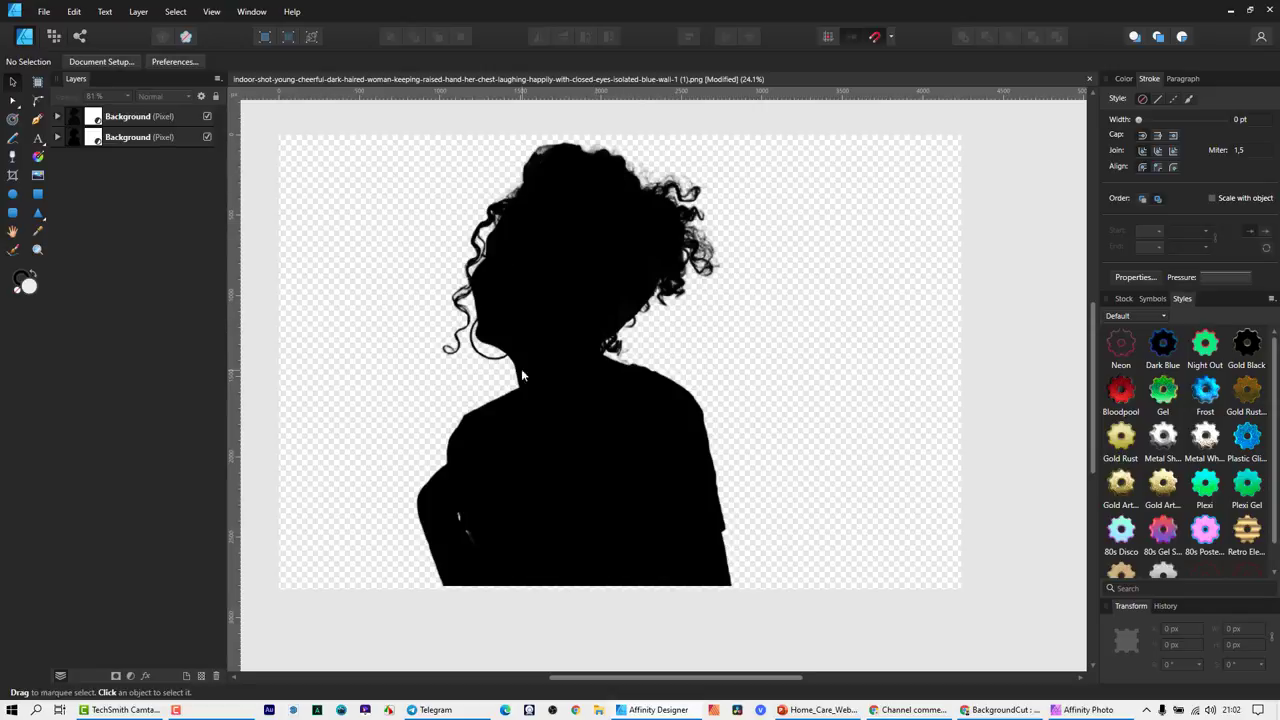
pyautogui.moveTo(548, 390)
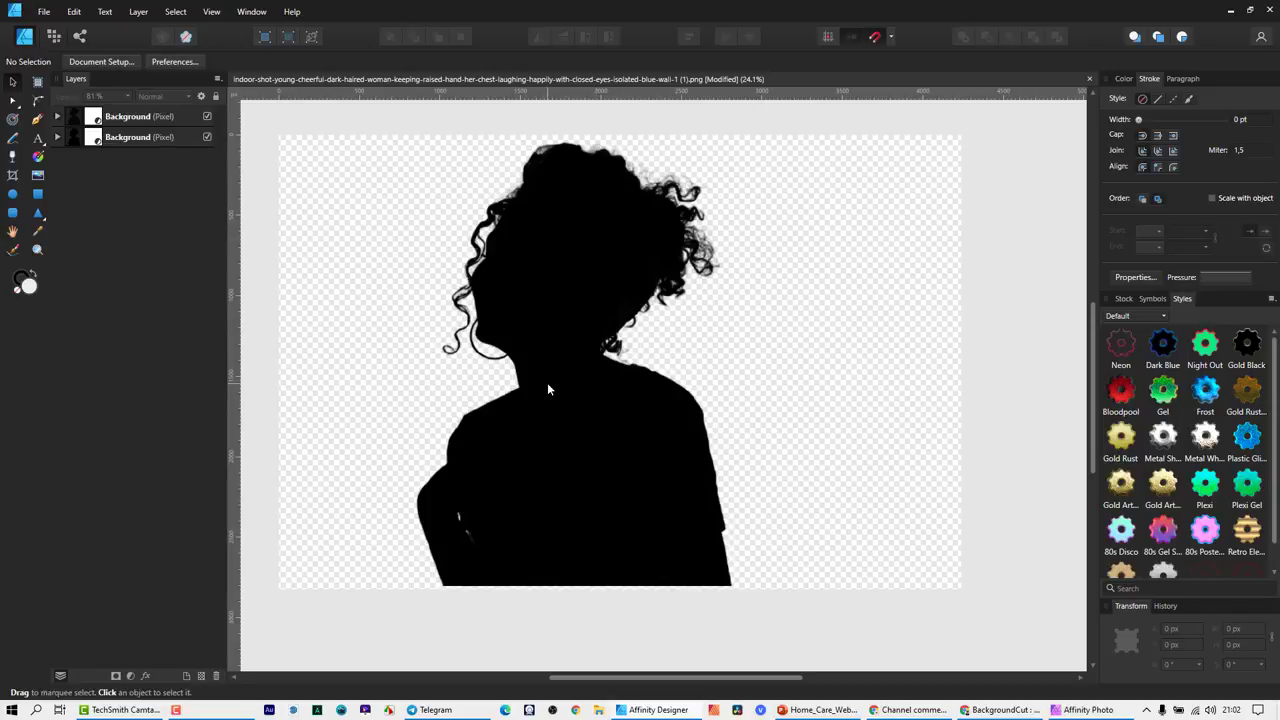
pyautogui.moveTo(322, 540)
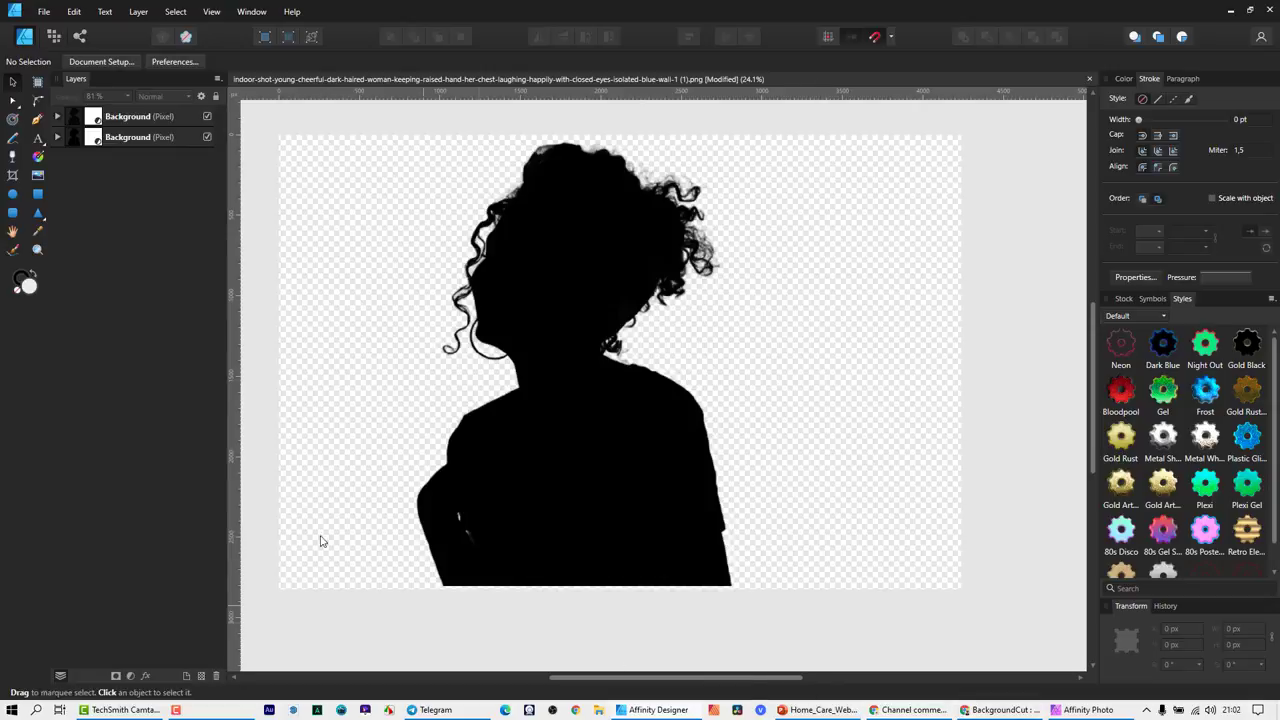
pyautogui.moveTo(372, 546)
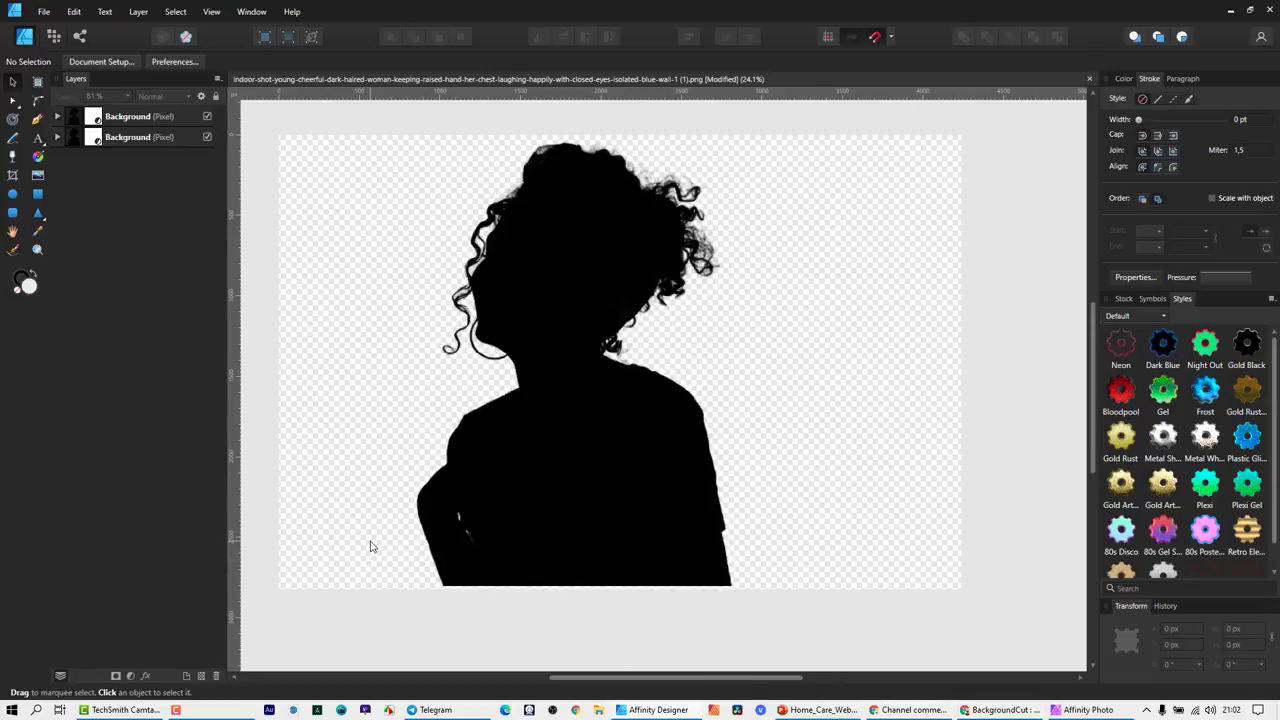
pyautogui.moveTo(416, 536)
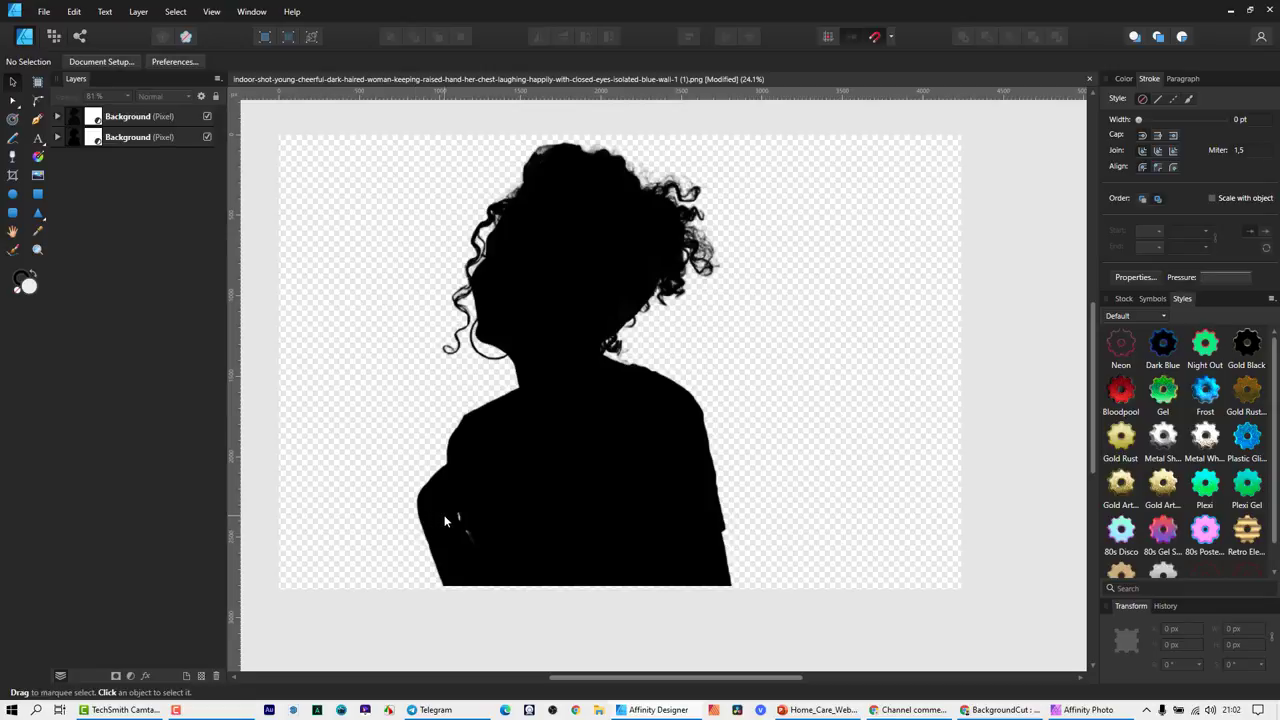
pyautogui.moveTo(710, 668)
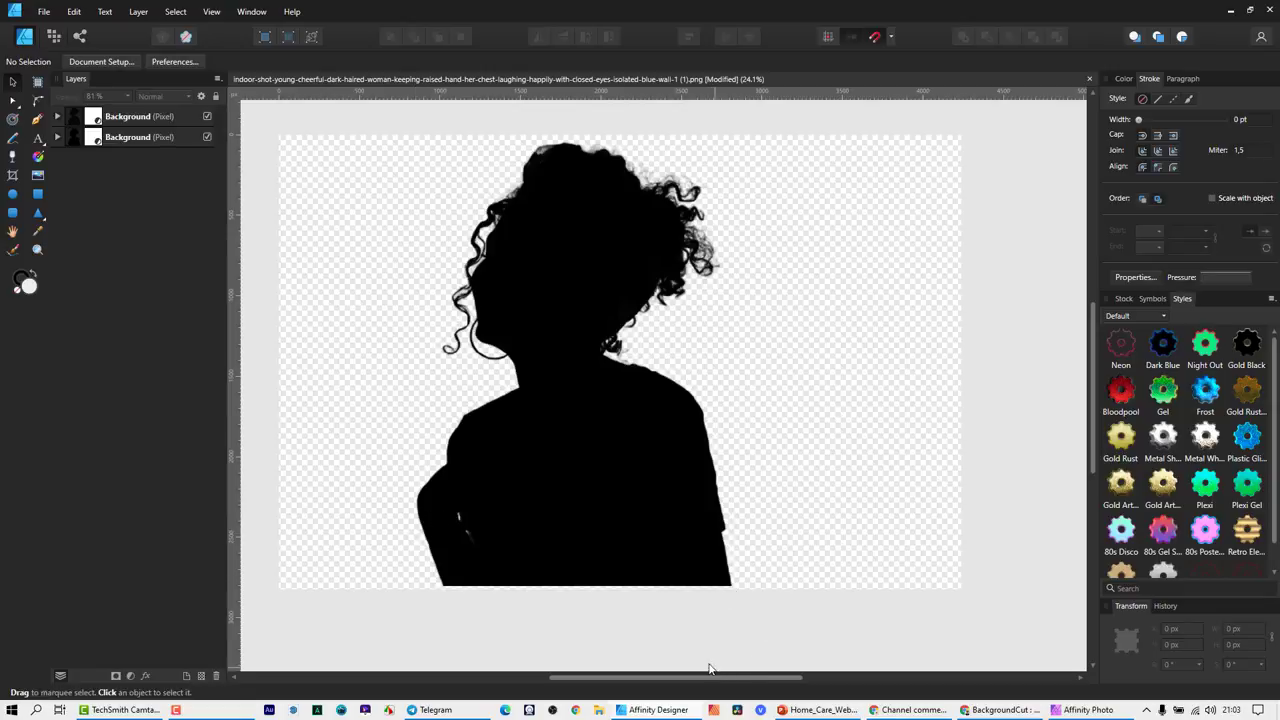